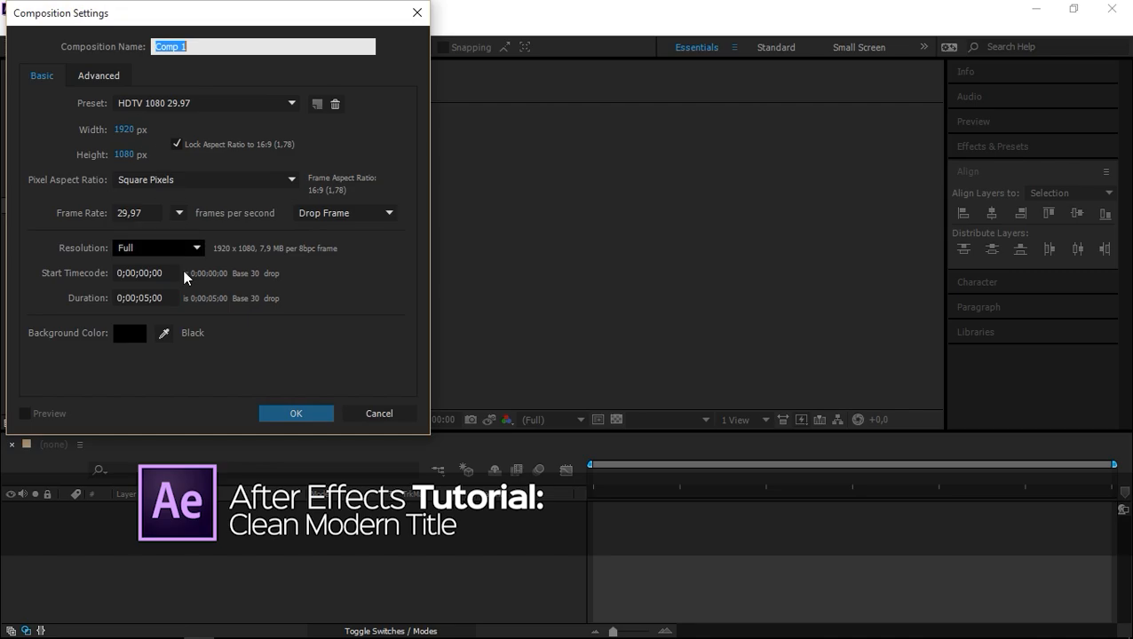
Step: Confirm the HDTV 1080 29.97 fps composition settings so Comp 1 holds the BG photo
left_click(295, 412)
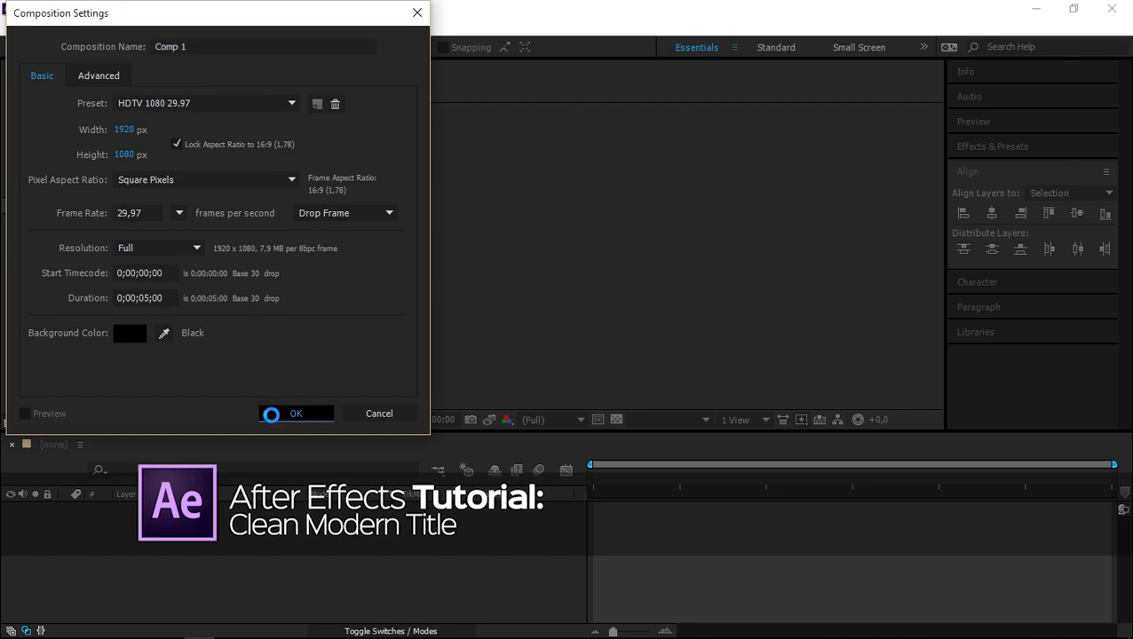
left_click(294, 414)
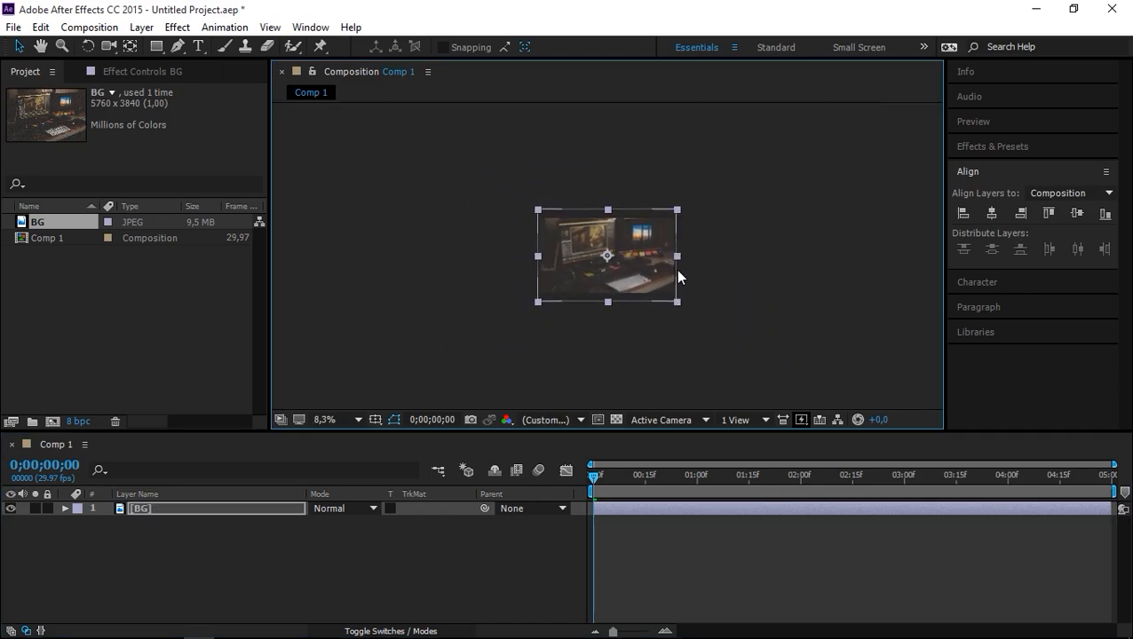
Step: Set the viewer magnification to Fit so the desk photo fills the frame
left_click(325, 419)
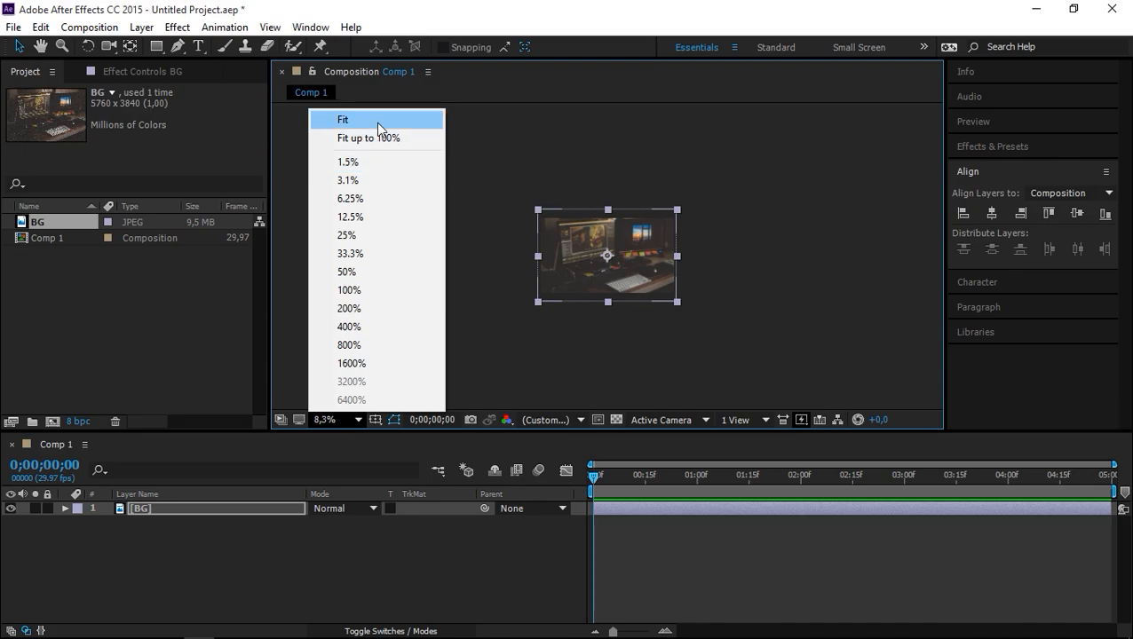
left_click(342, 119)
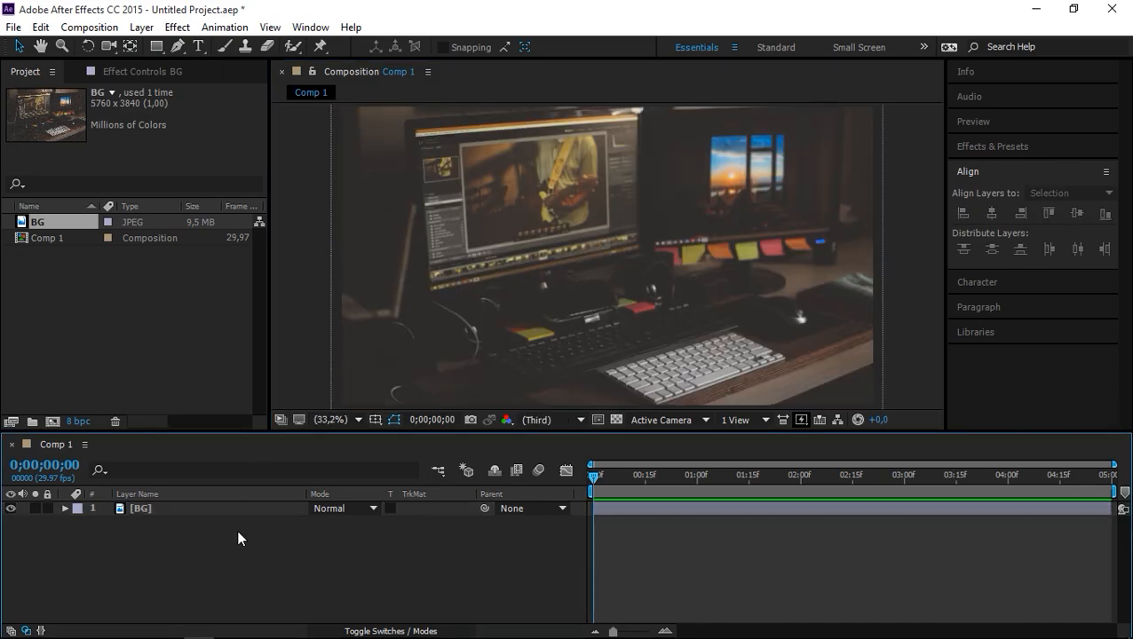
mouse_move(259, 538)
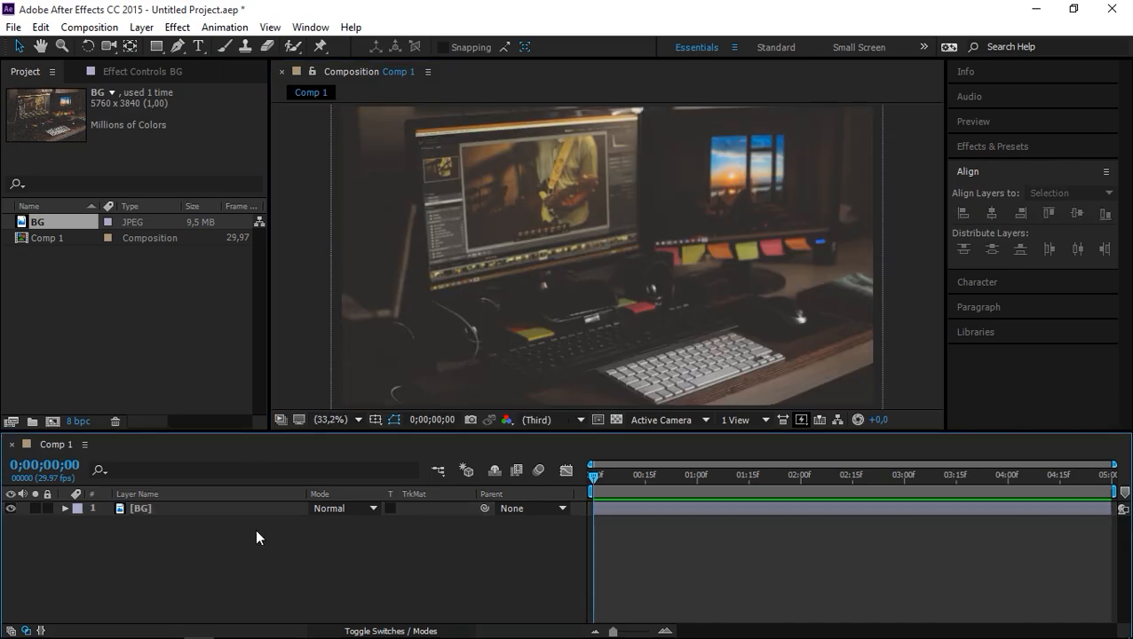
mouse_move(593, 231)
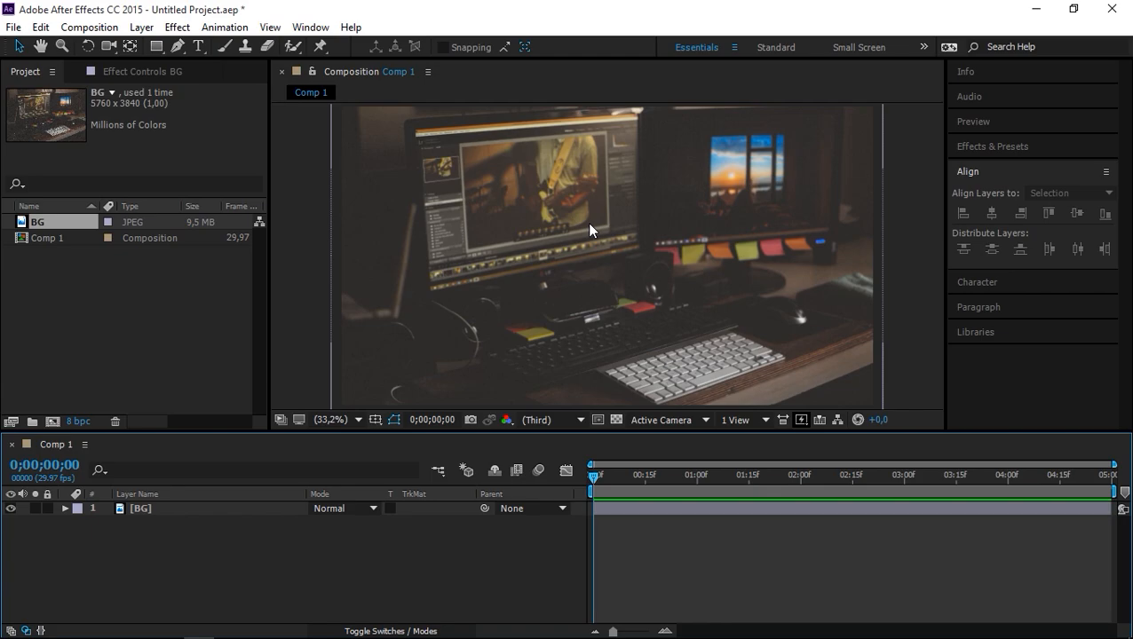
mouse_move(270, 58)
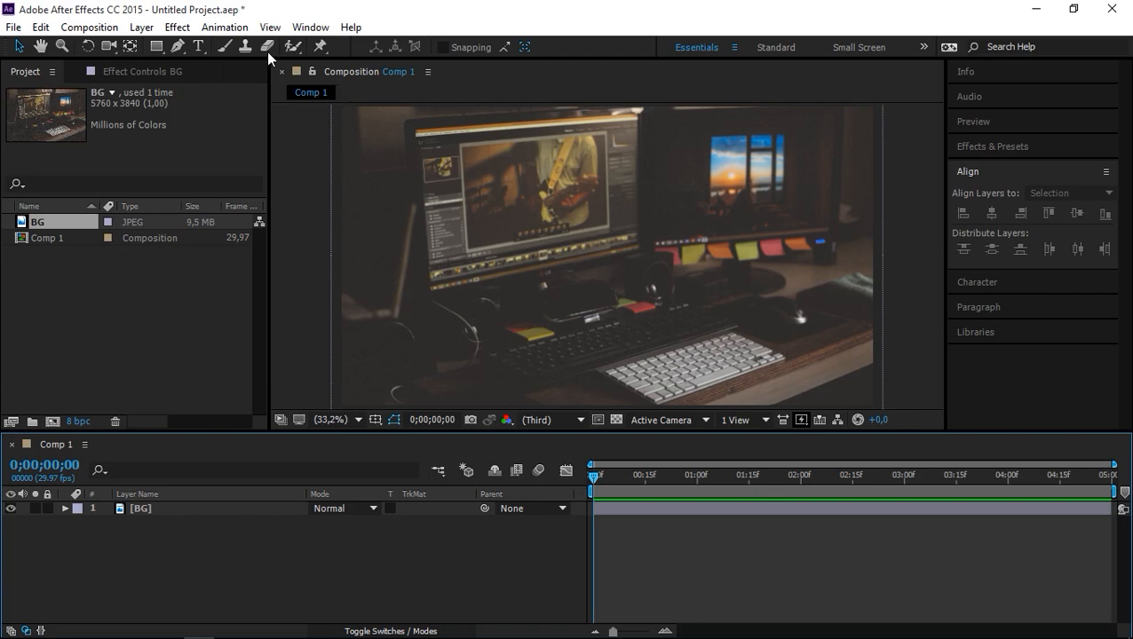
Step: Create Shape Layer 1 with a white 550×550 rectangle path centred over the photo
left_click(142, 27)
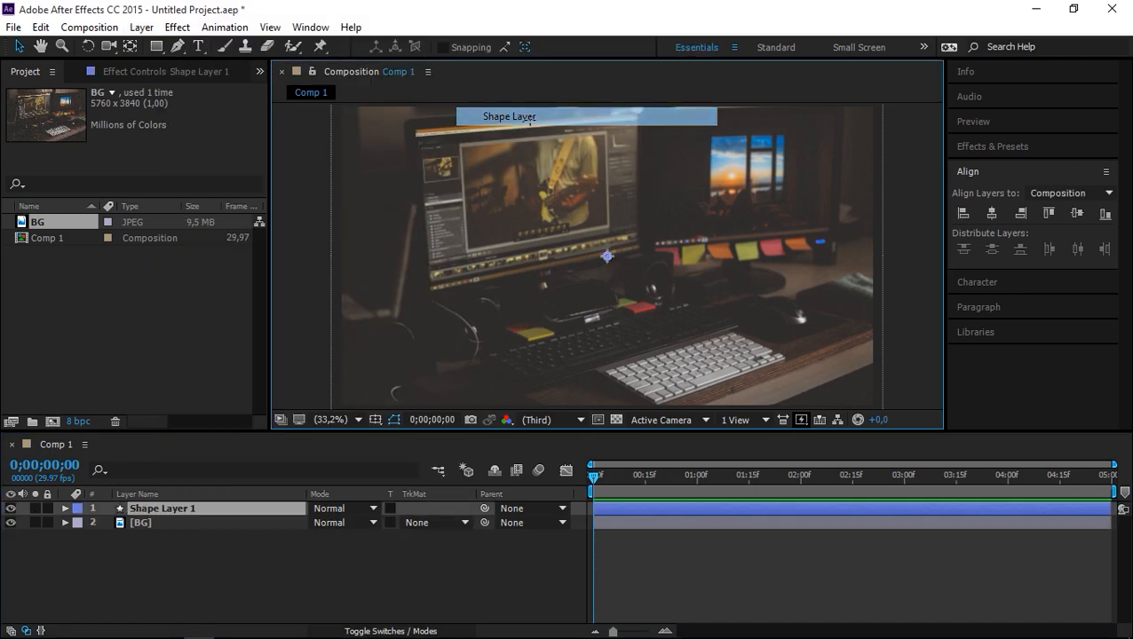
left_click(467, 522)
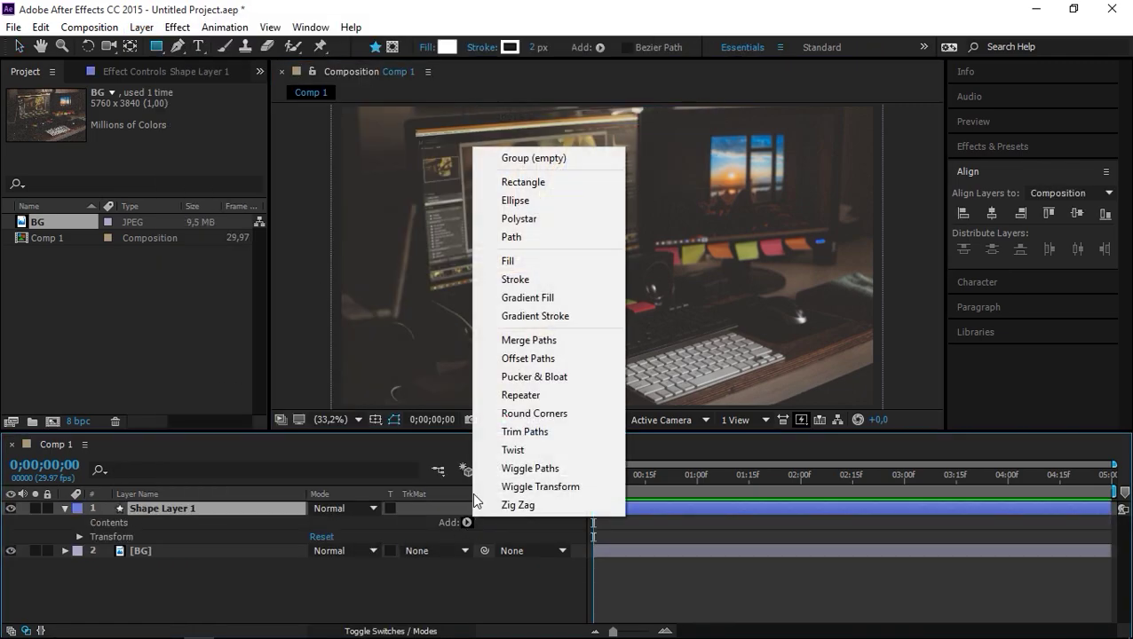
left_click(522, 182)
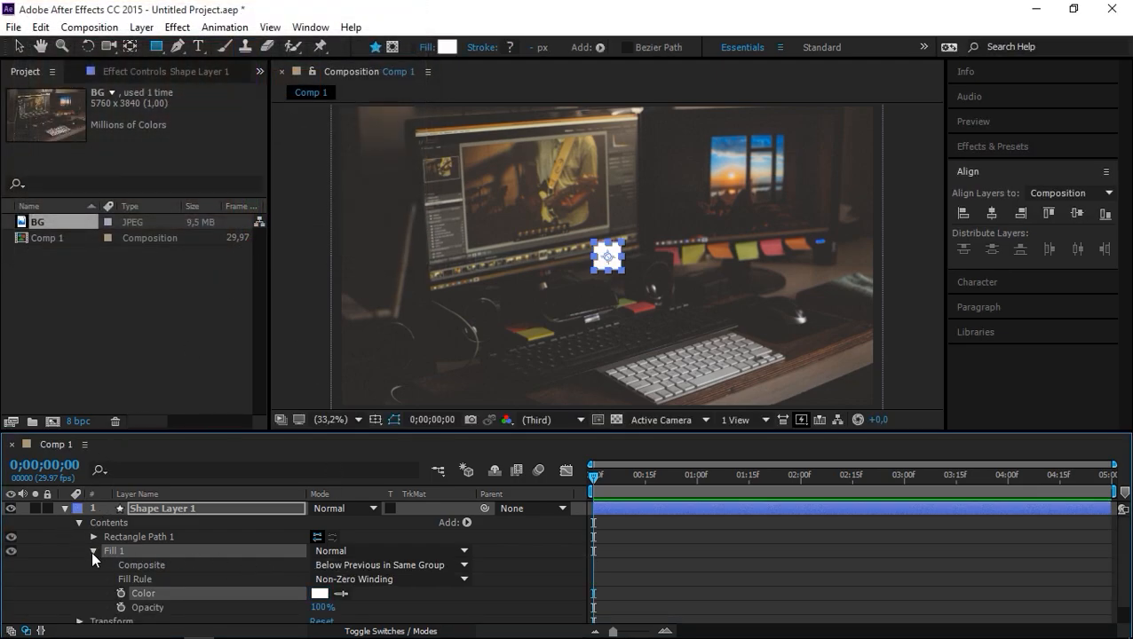
left_click(93, 536)
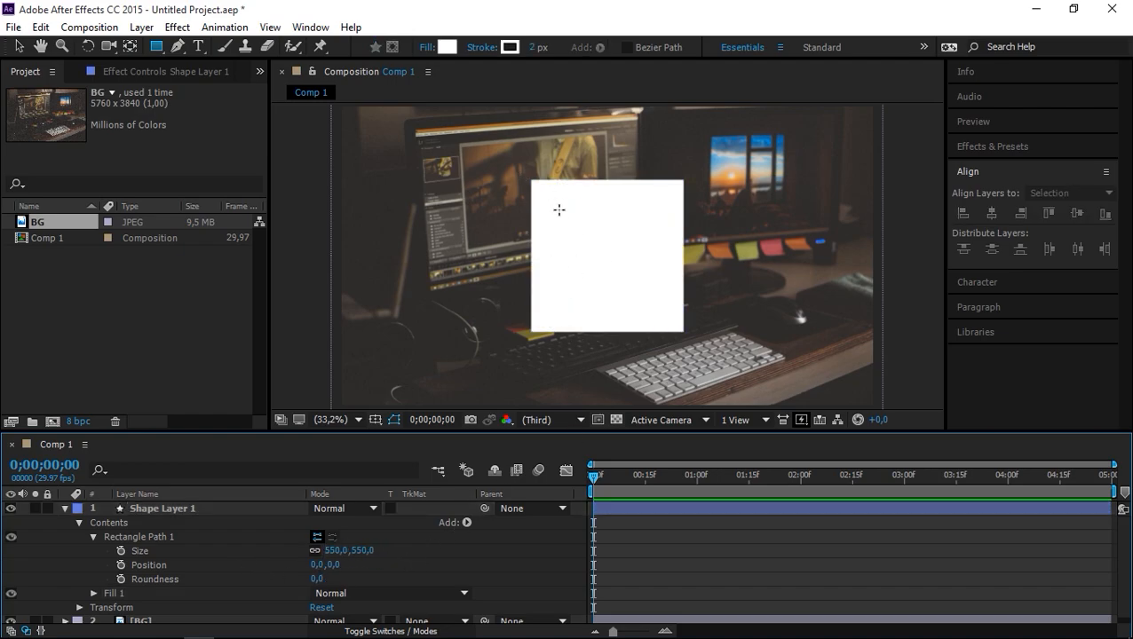
mouse_move(195, 486)
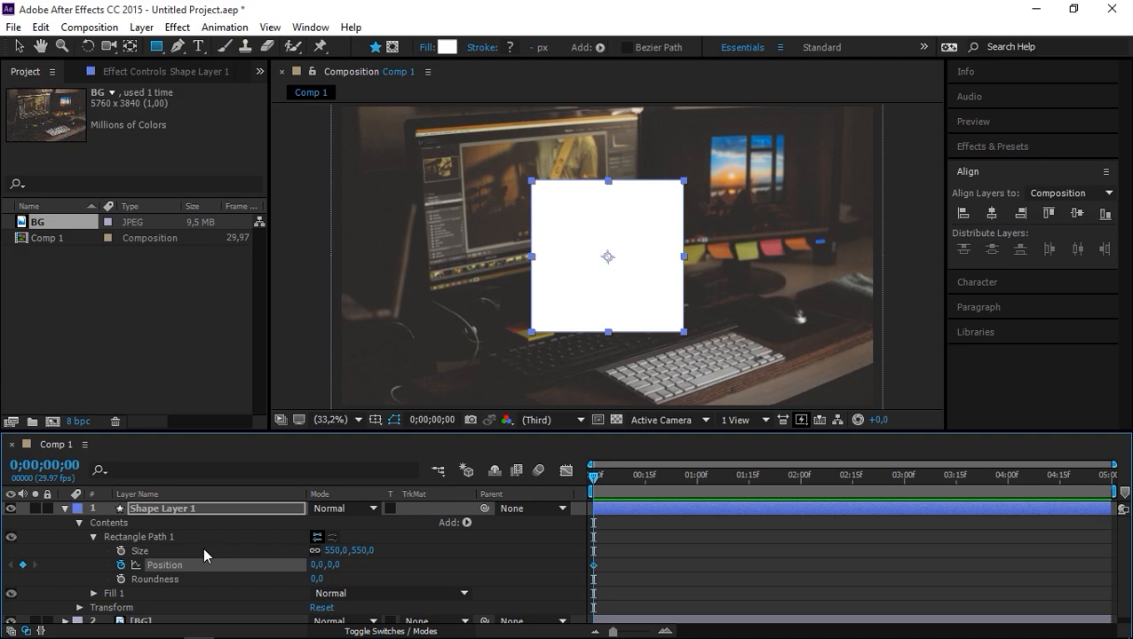
Step: Keyframe Rectangle Path 1's Position at 0, 0;12, 4;17 and 4;29
left_click(625, 475)
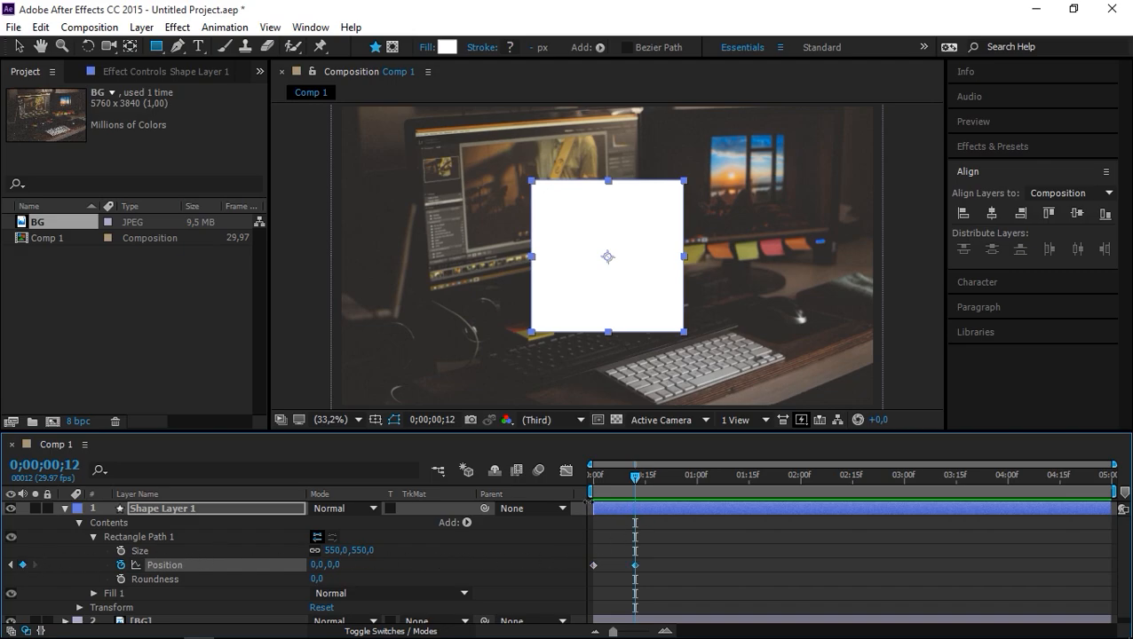
left_click(1104, 476)
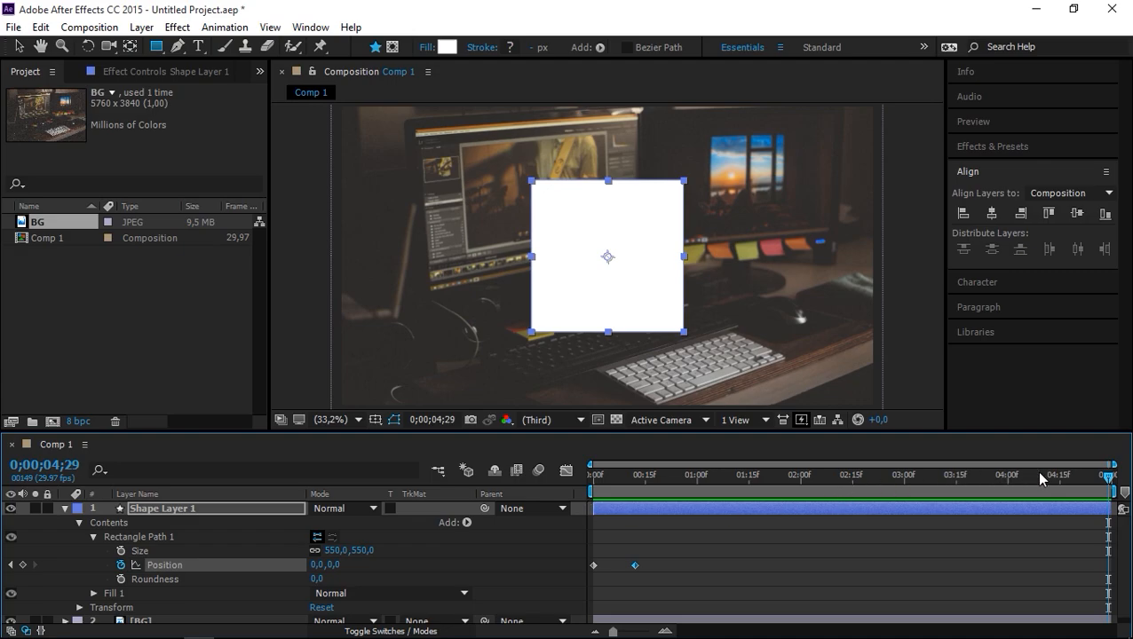
mouse_move(27, 579)
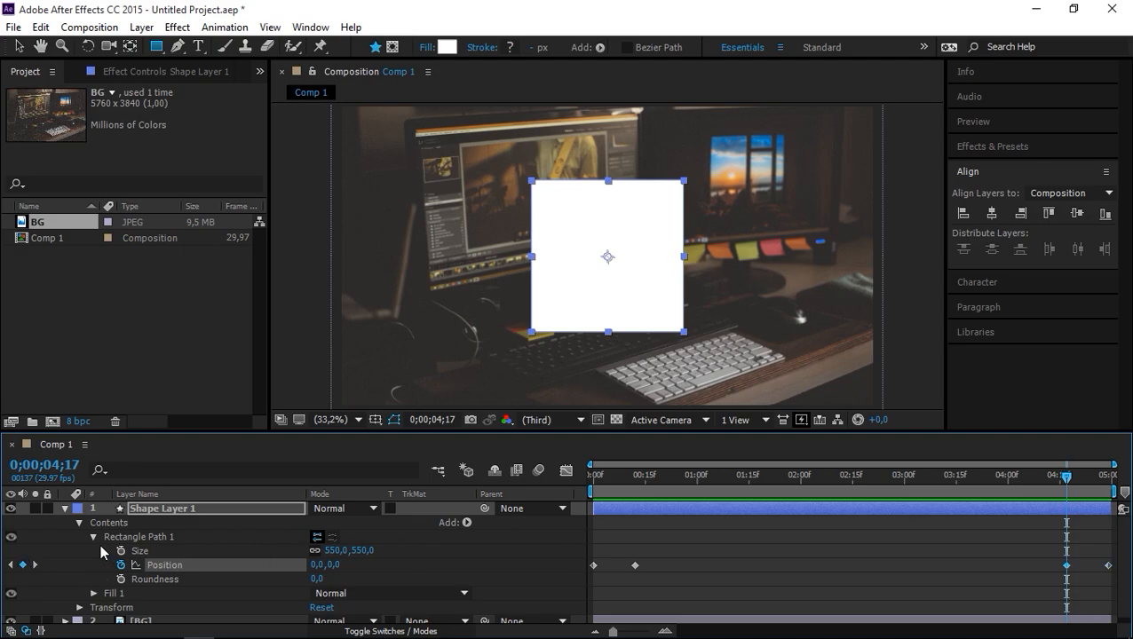
Step: Duplicate the rectangle path and offset the copy's Position keyframes slightly later
left_click(94, 536)
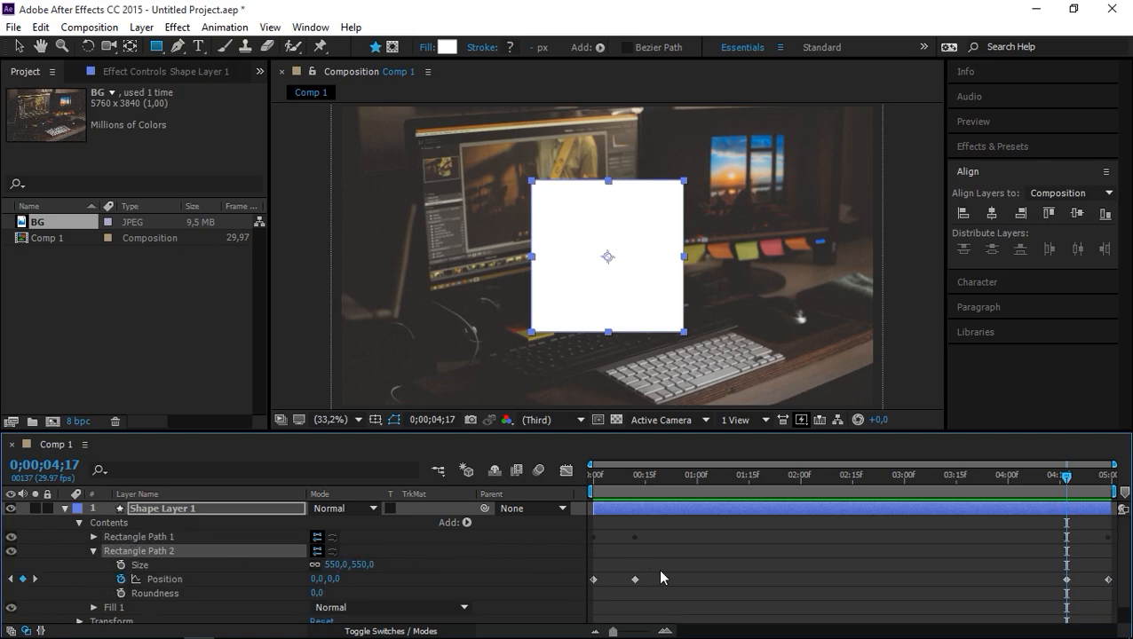
mouse_move(620, 515)
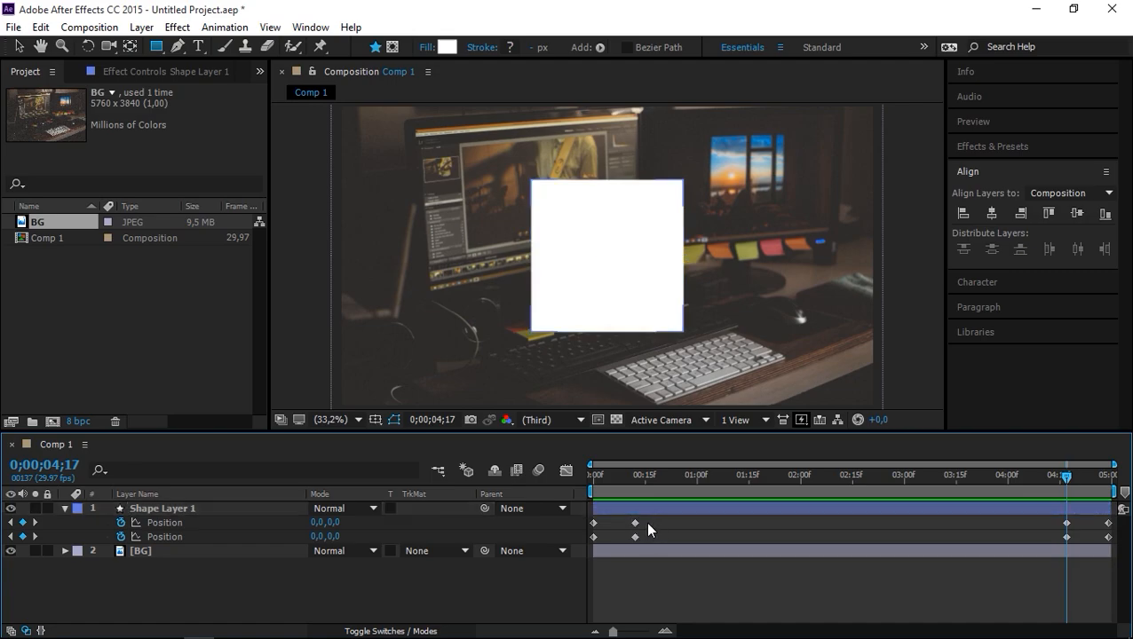
left_click(593, 476)
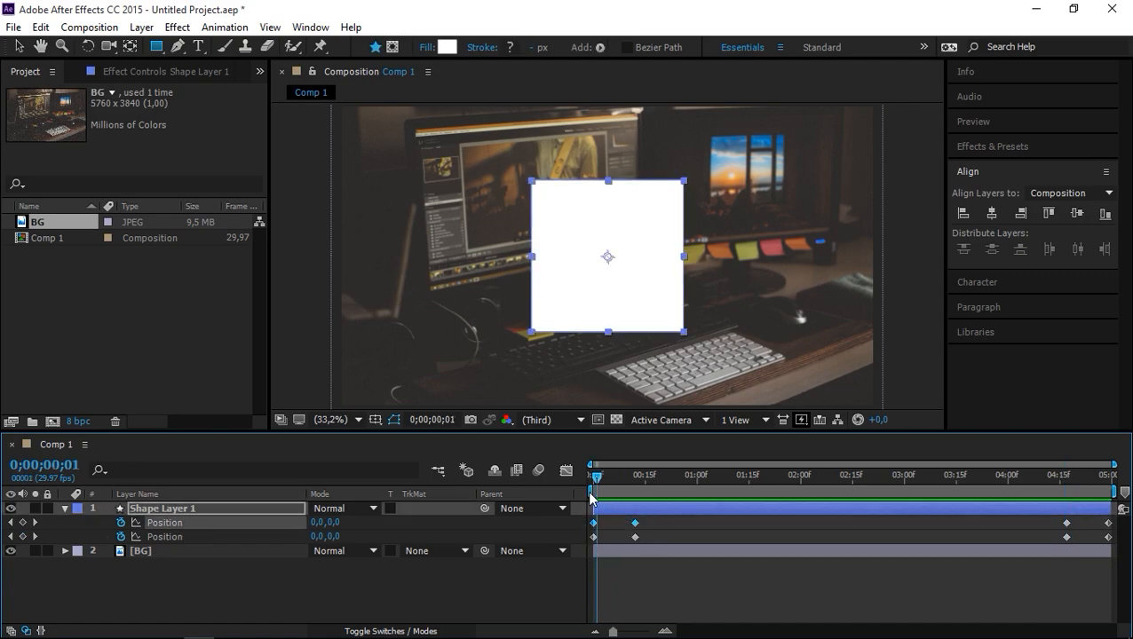
left_click(595, 476)
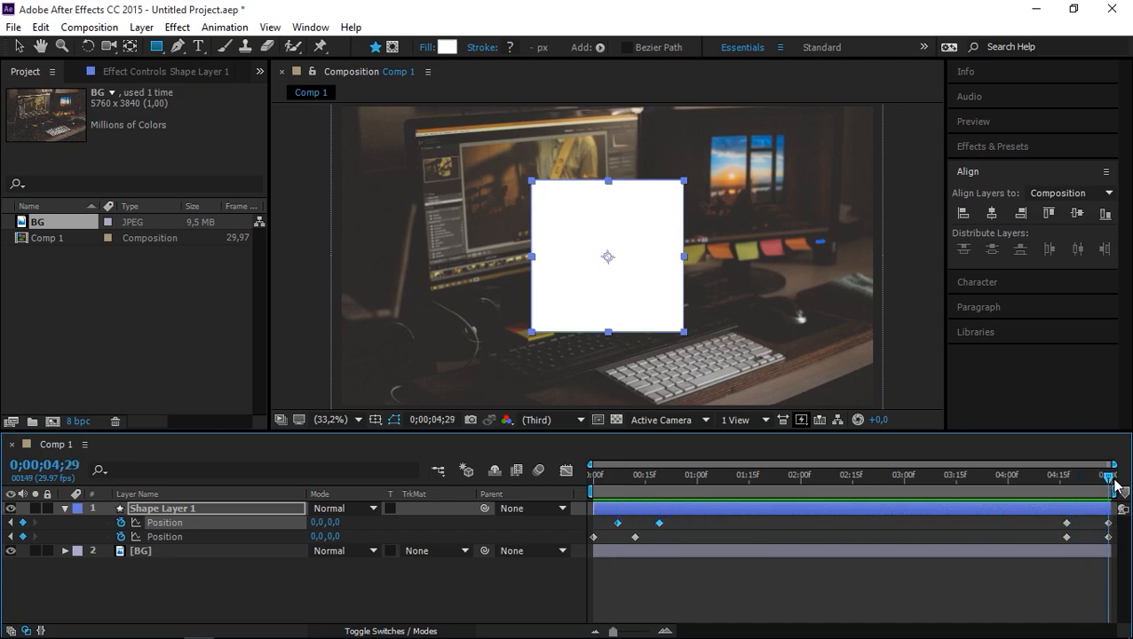
mouse_move(1064, 554)
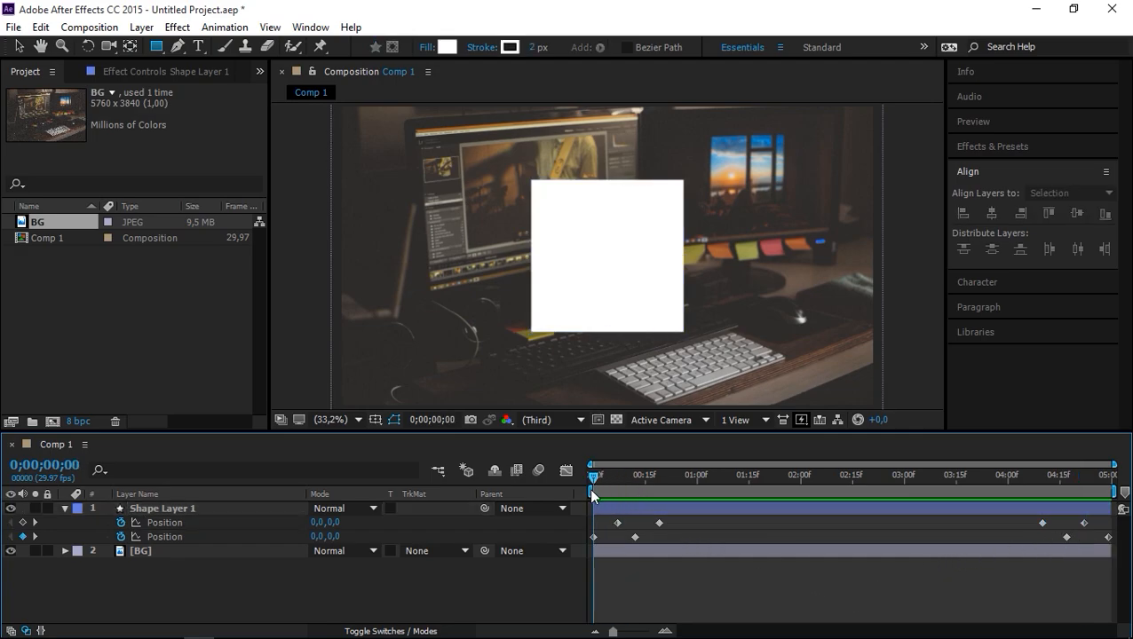
Step: Set opposite horizontal Position values on both rectangle paths so the square splits apart
left_click(162, 508)
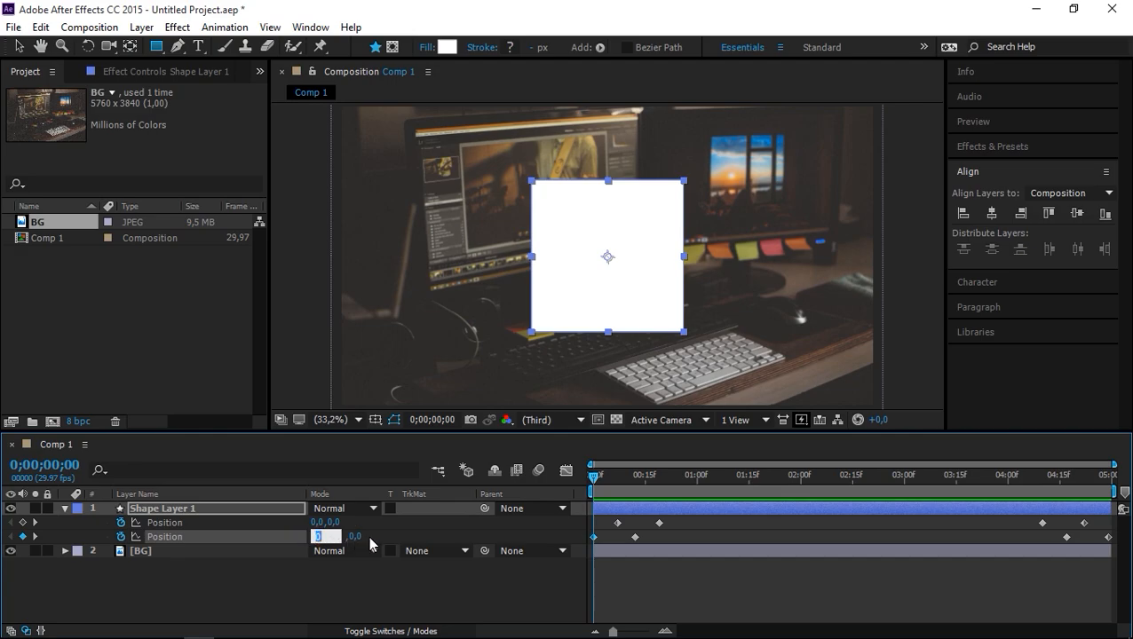
mouse_move(163, 543)
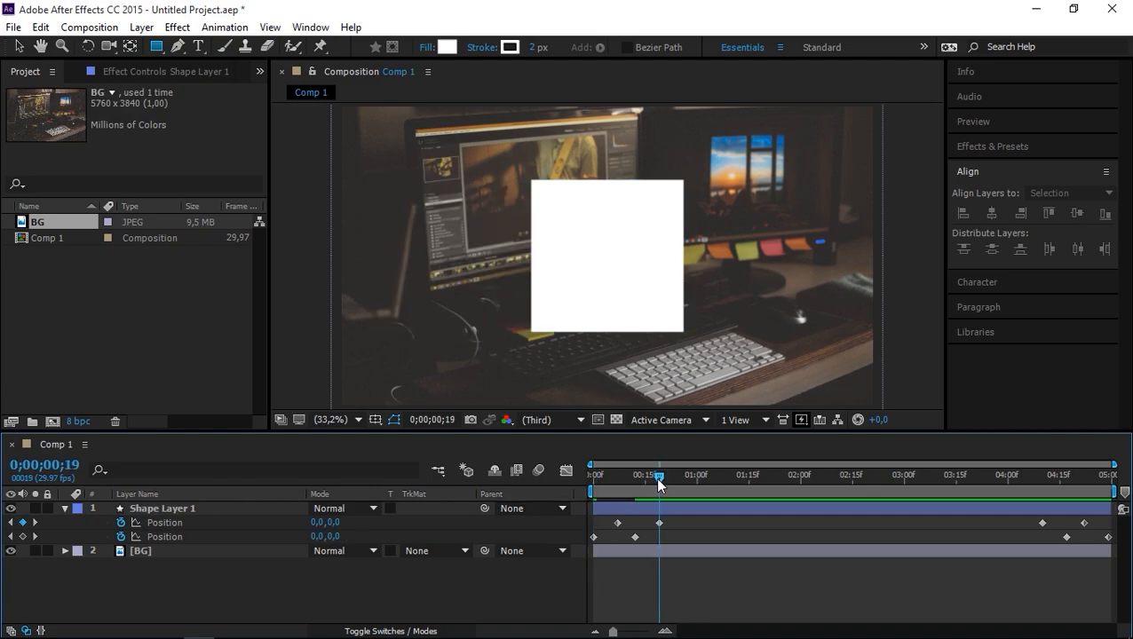
left_click(160, 508)
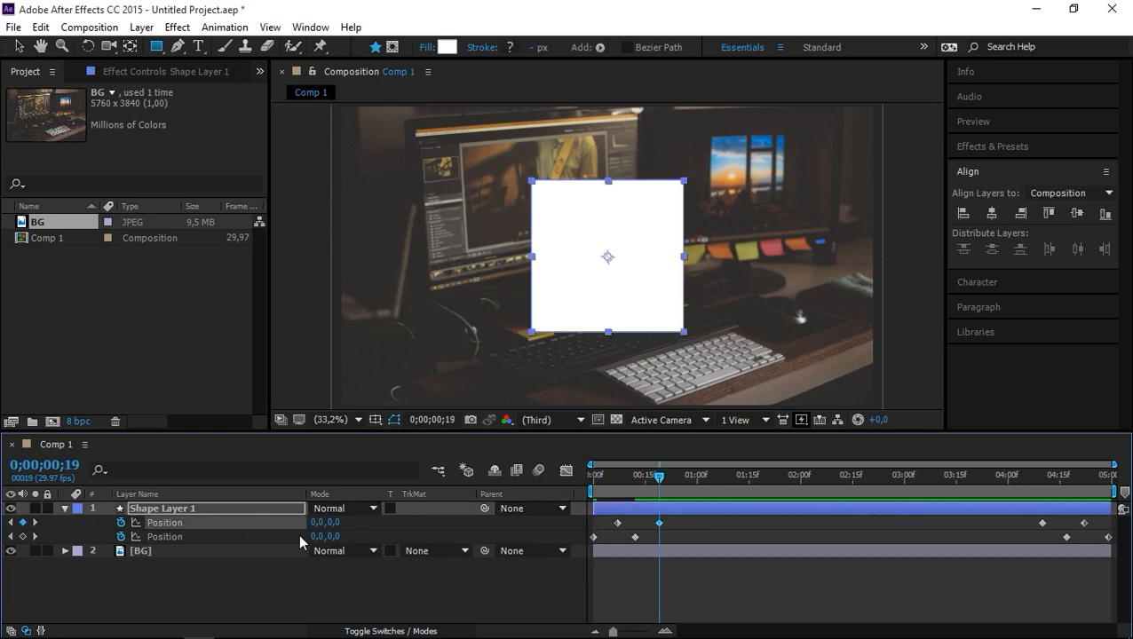
double_click(323, 522)
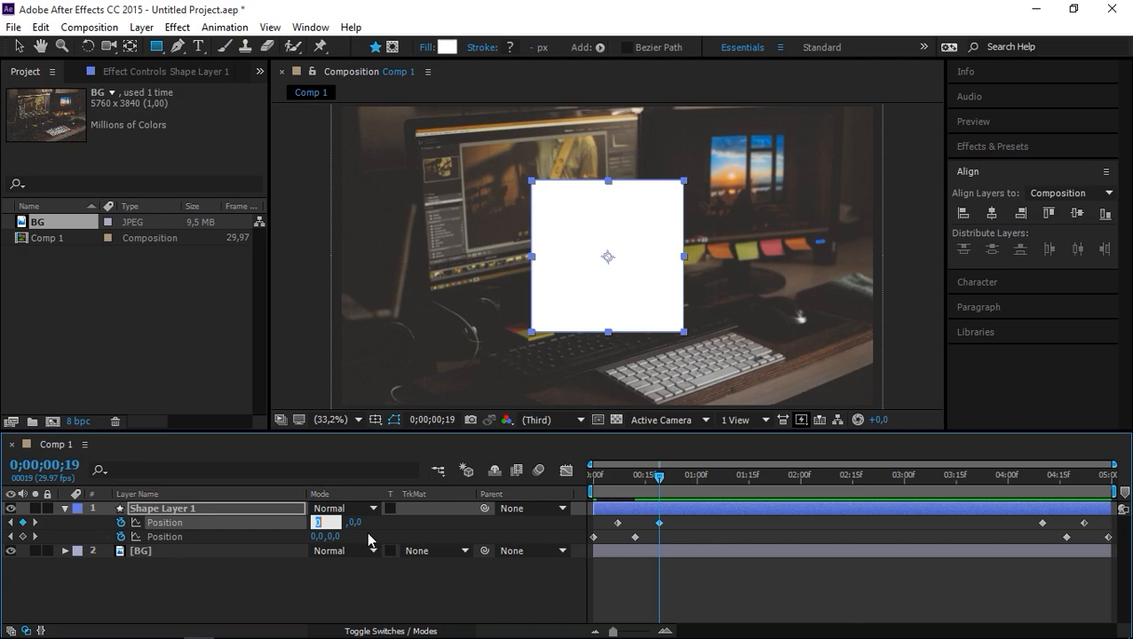
type("5")
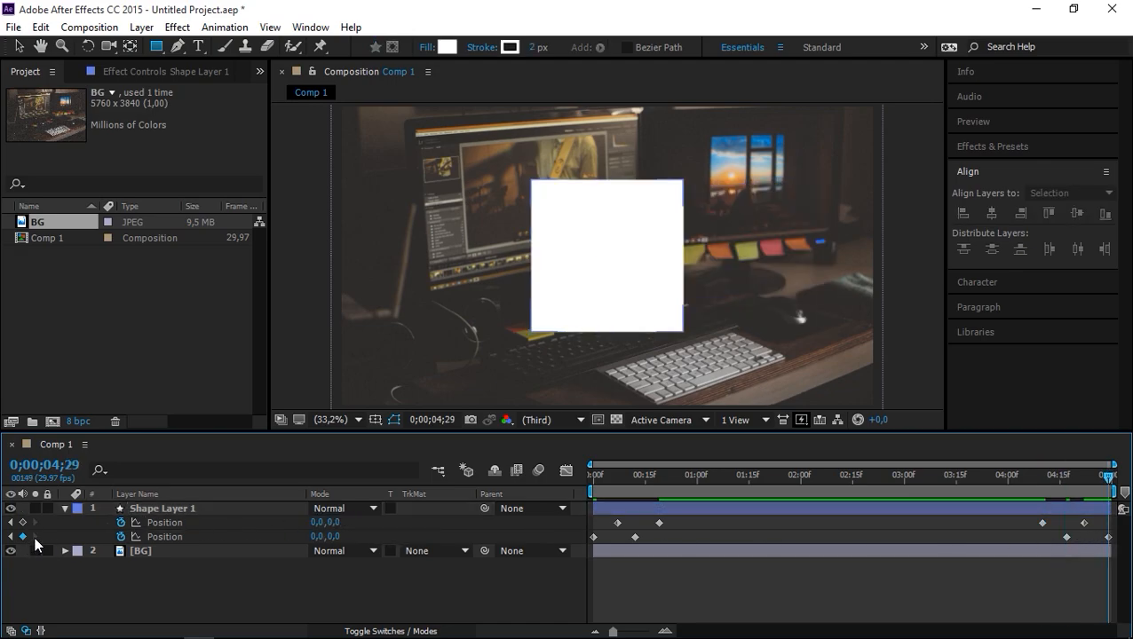
double_click(325, 536)
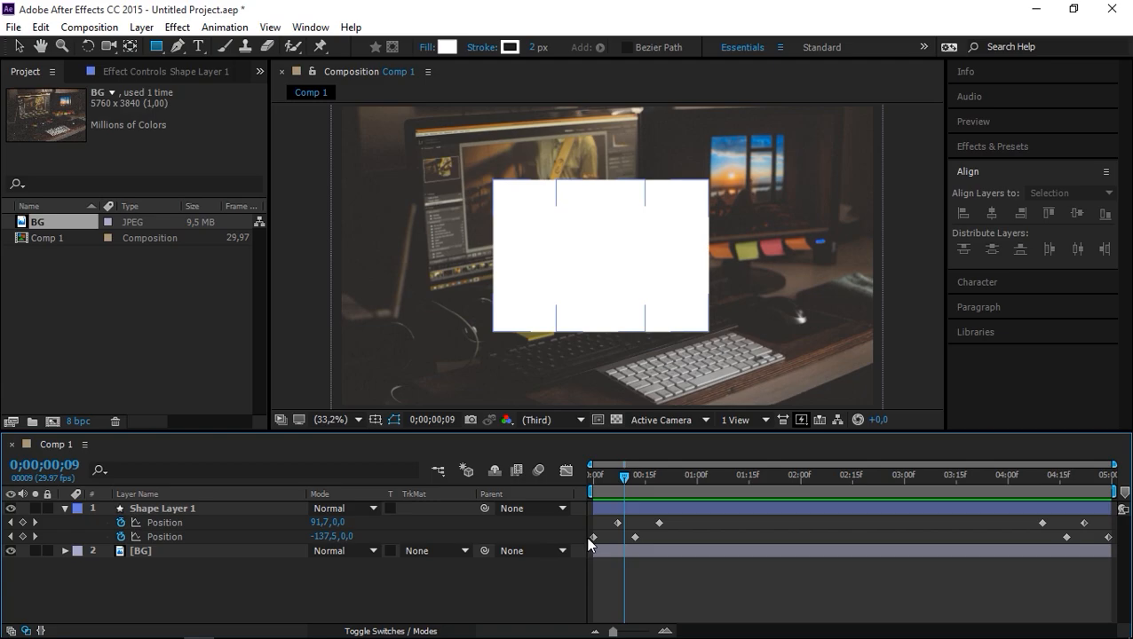
Step: Switch Merge Paths 1 to a different mode so no white square shows at frame zero
left_click(64, 507)
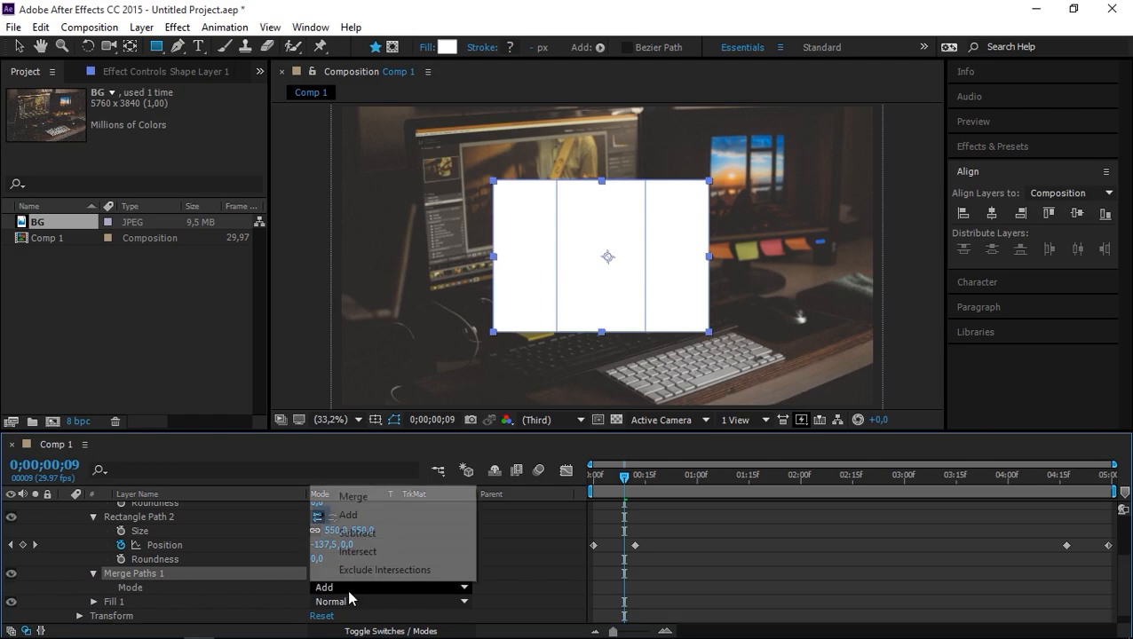
left_click(357, 551)
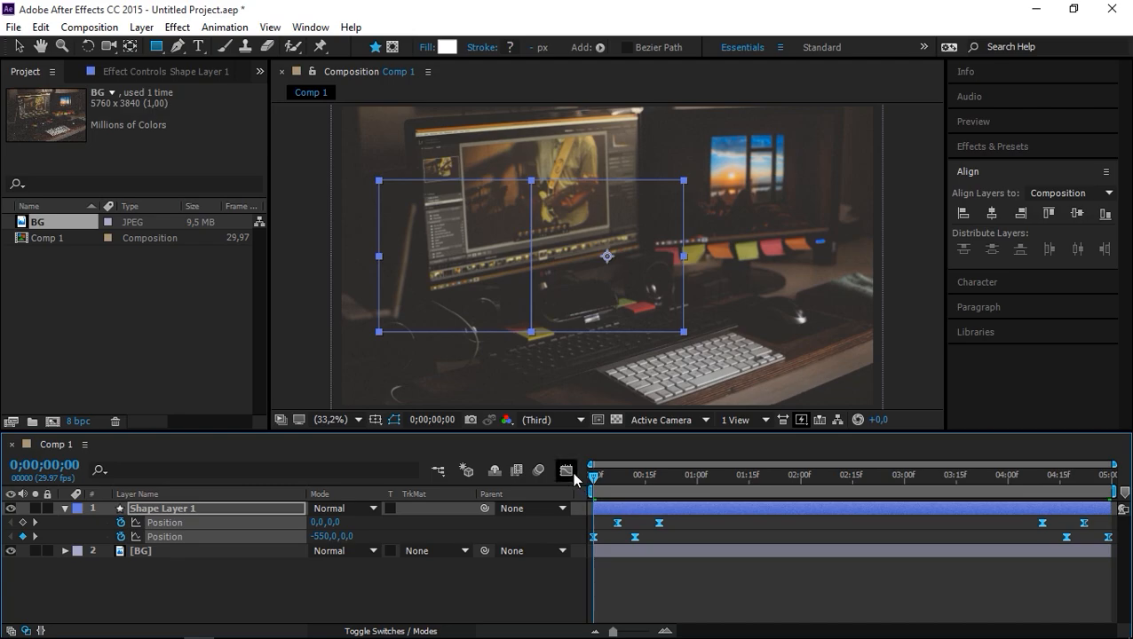
Step: Easy Ease the Position keyframes and show their speed graph in the Graph Editor
left_click(565, 471)
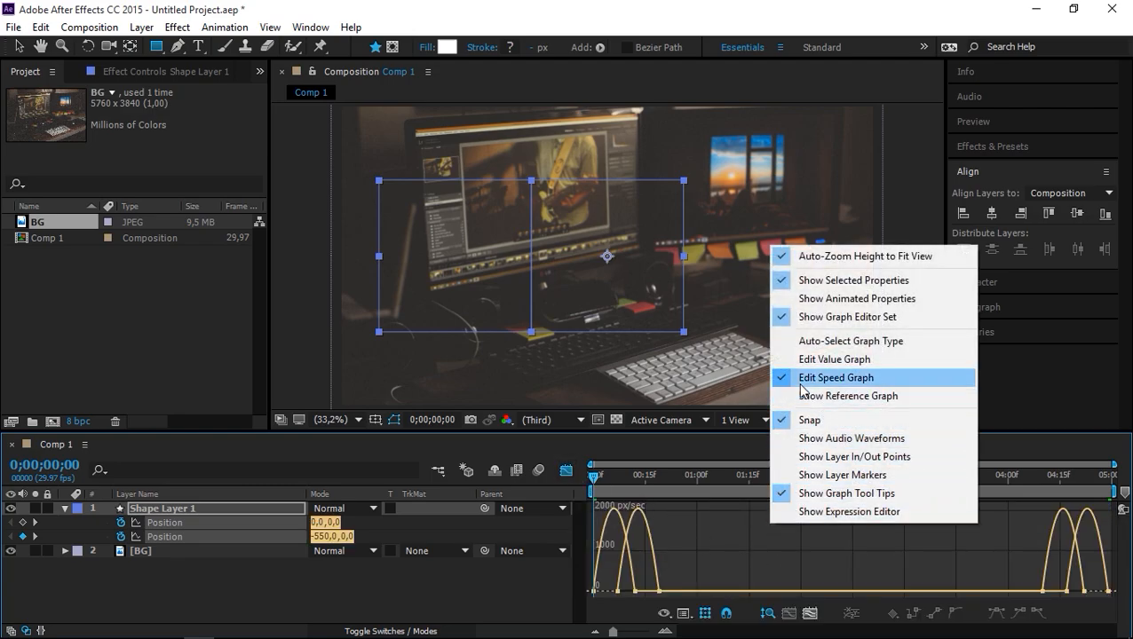
Step: Pull the keyframe influence handles to about 52% for sharper easing, then return to the timeline
left_click(836, 377)
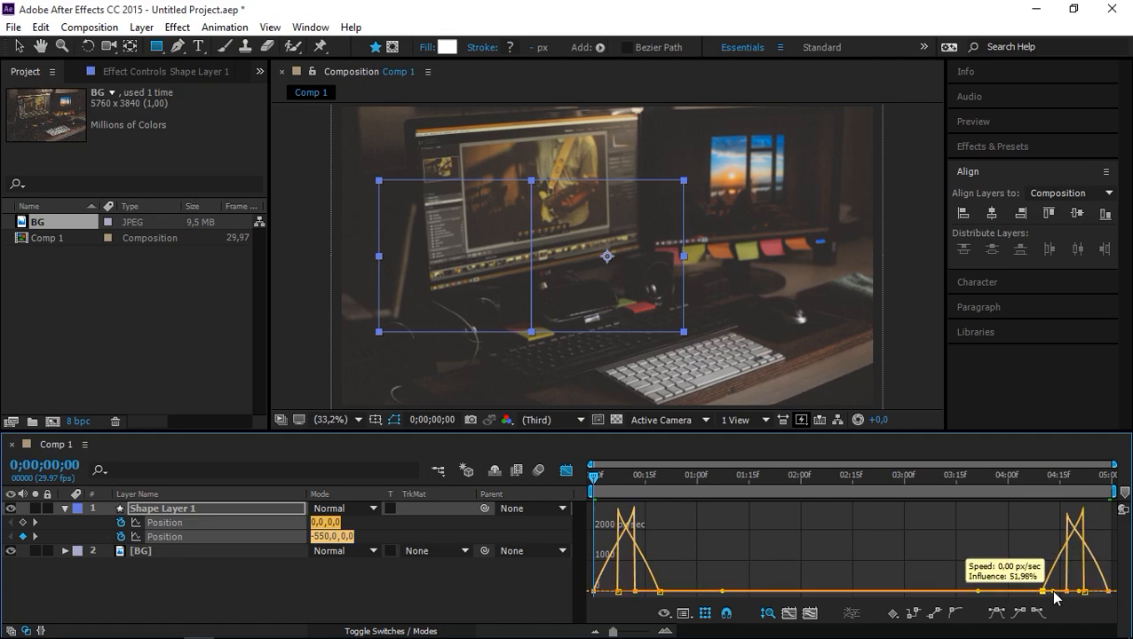
mouse_move(1108, 553)
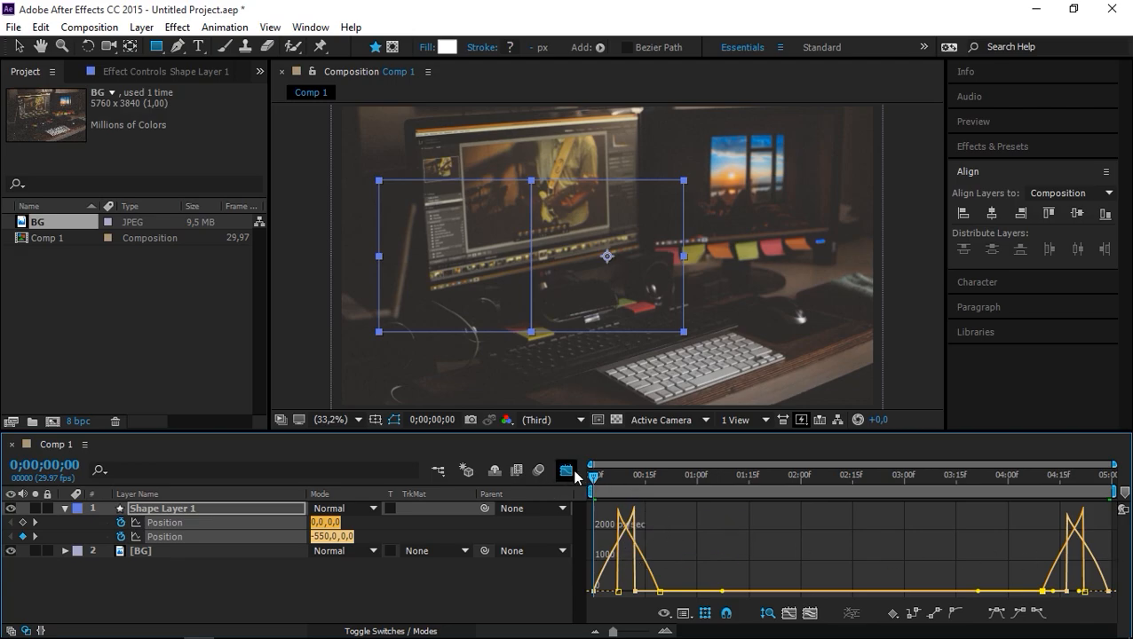
left_click(566, 471)
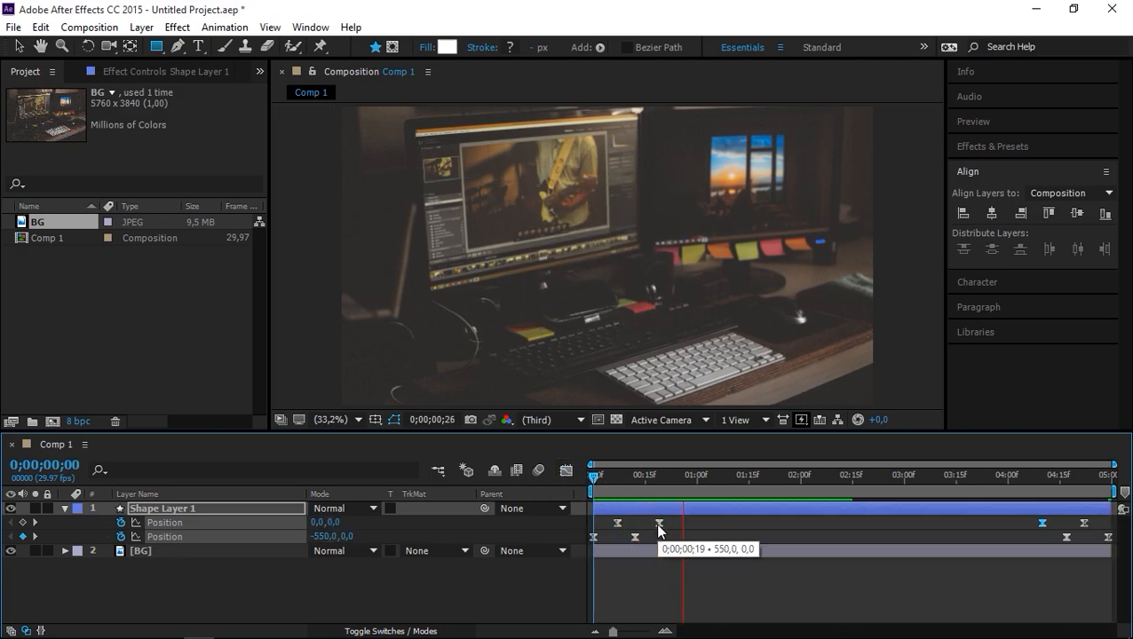
left_click(886, 476)
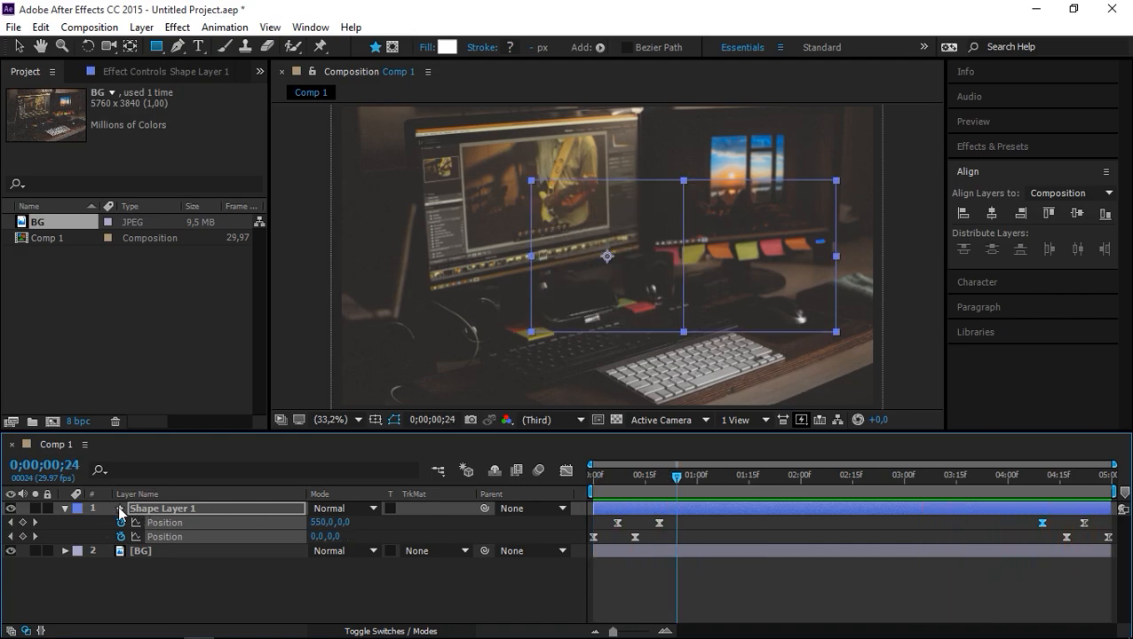
Step: Add a white 'AFTER EFFECTS TUTORIAL' text layer with TUTORIAL in a lighter weight
left_click(197, 47)
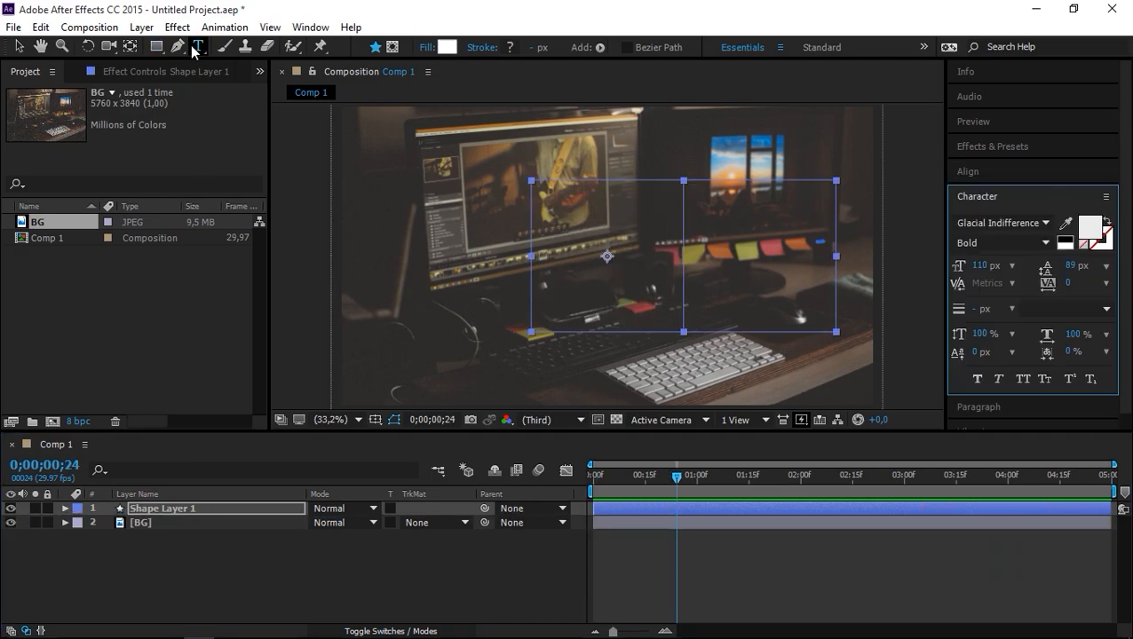
left_click(199, 47)
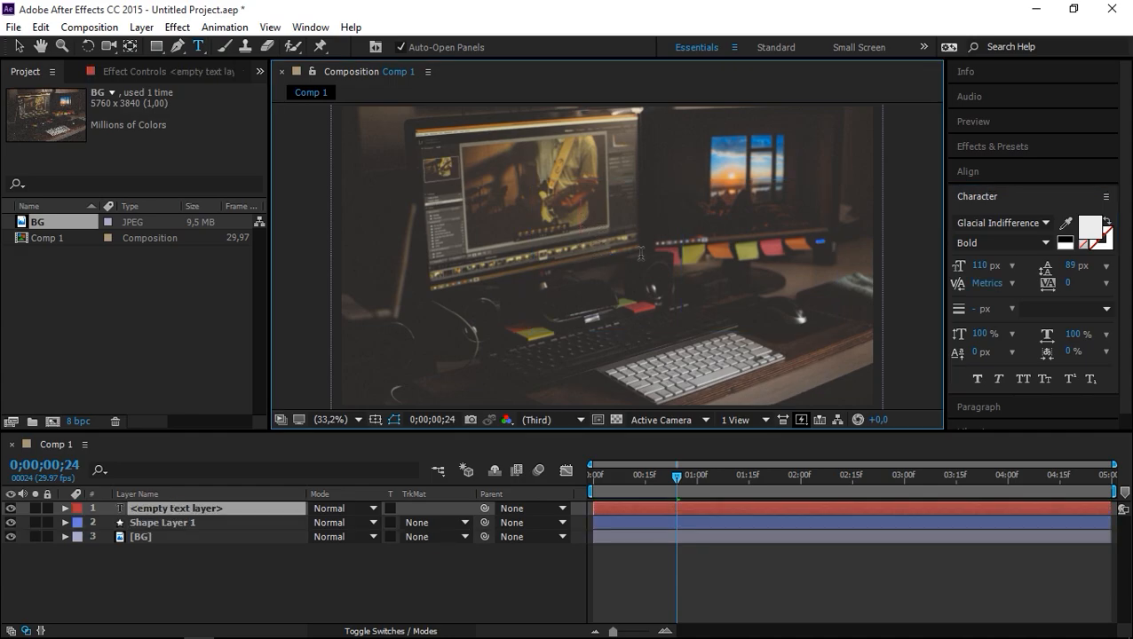
type("AFTER EFFECTS")
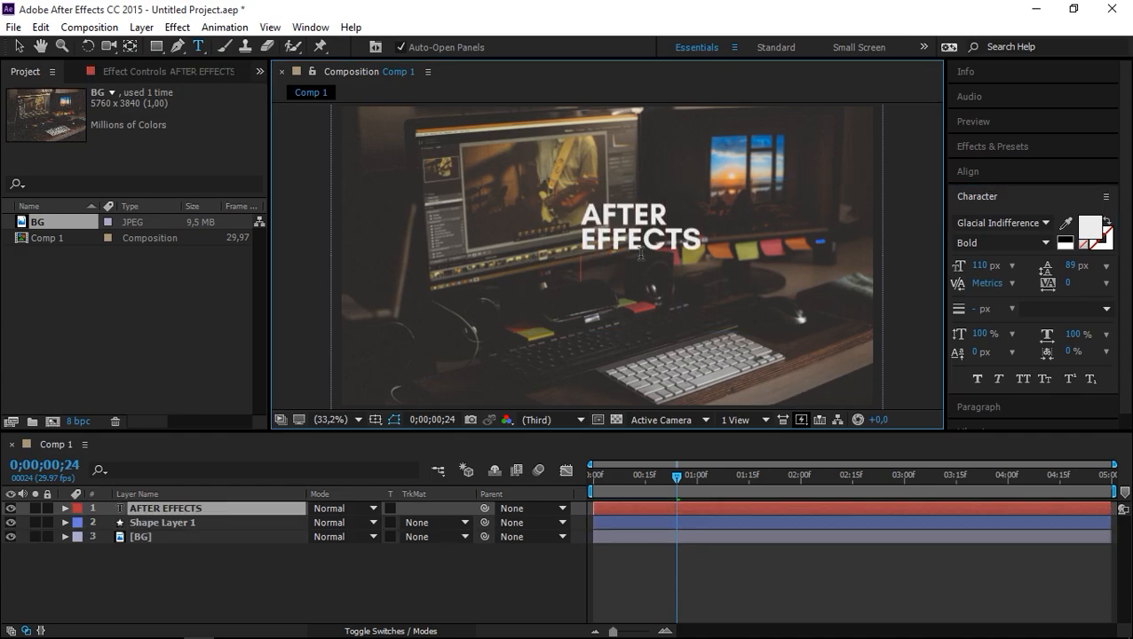
type("TUTORIAL")
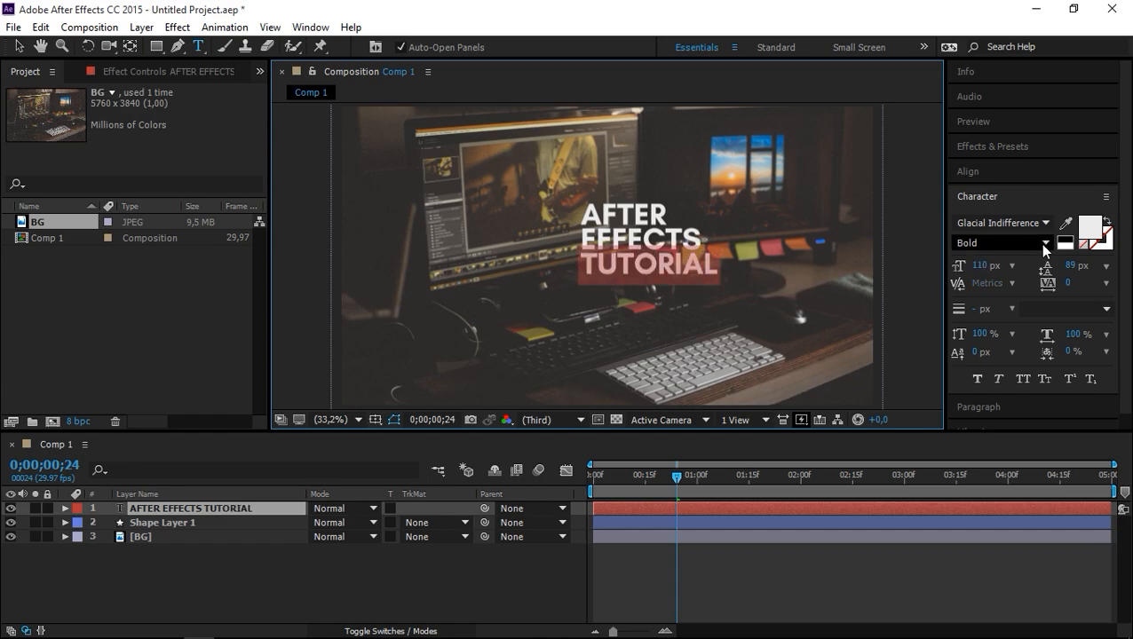
left_click(973, 242)
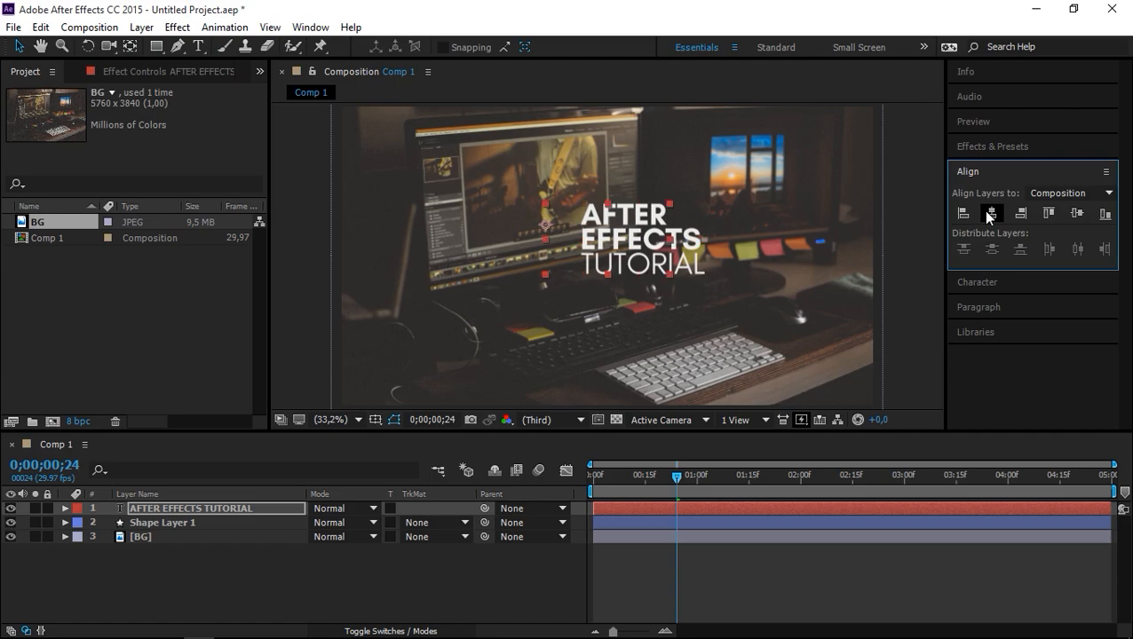
Step: Centre the title horizontally and vertically in the composition
left_click(991, 213)
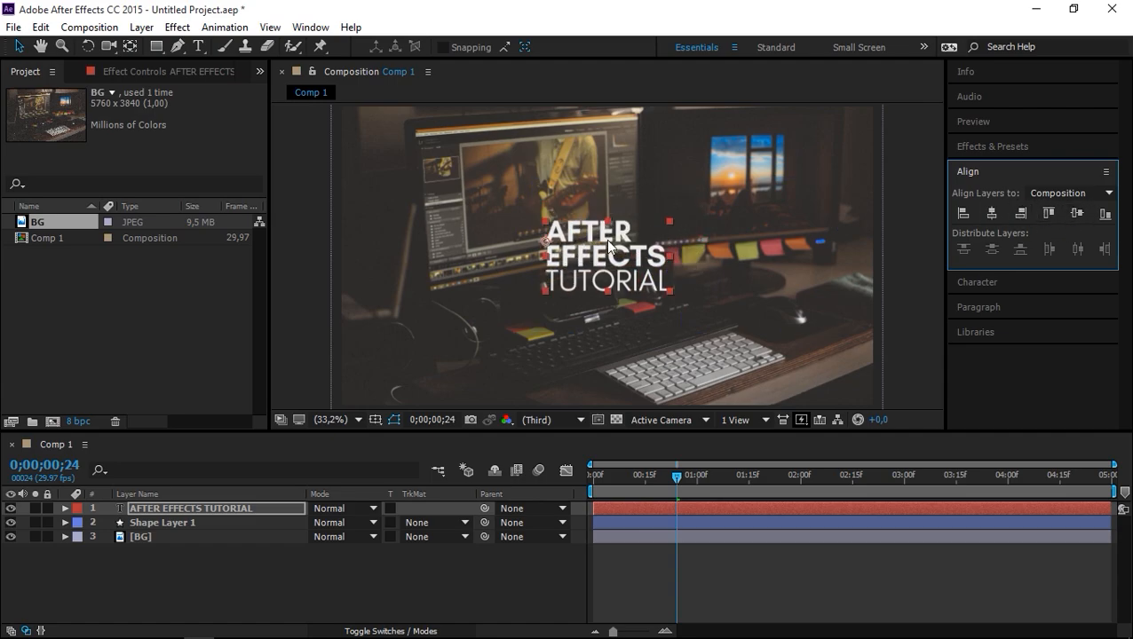
left_click(159, 522)
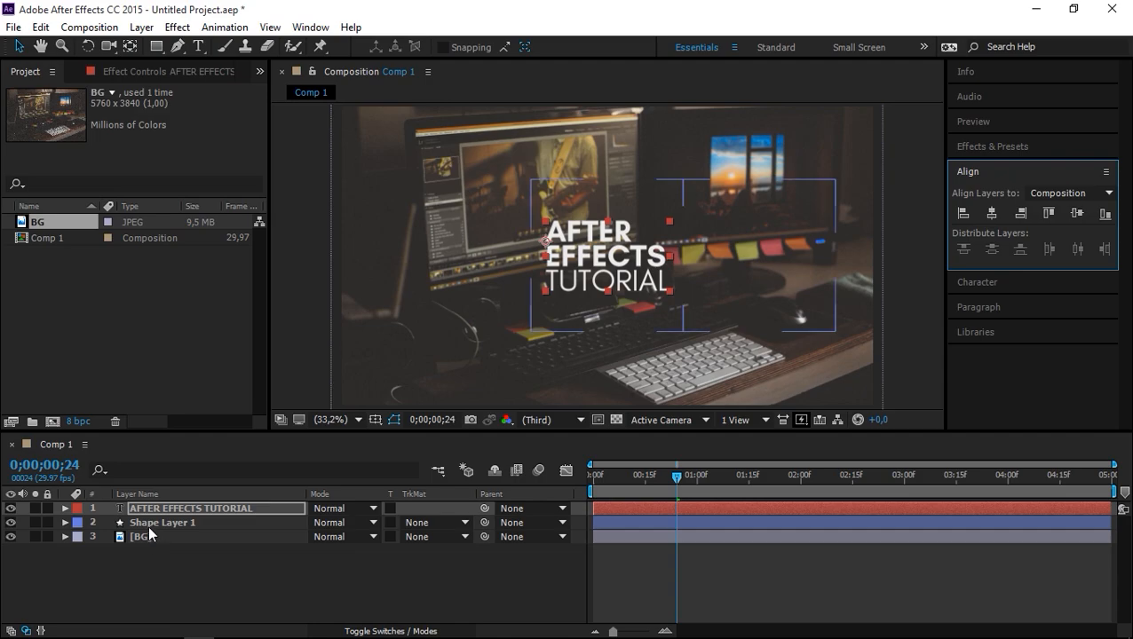
Step: Rename the shape layer 'main shape' and duplicate it as 'shape matte'
left_click(160, 522)
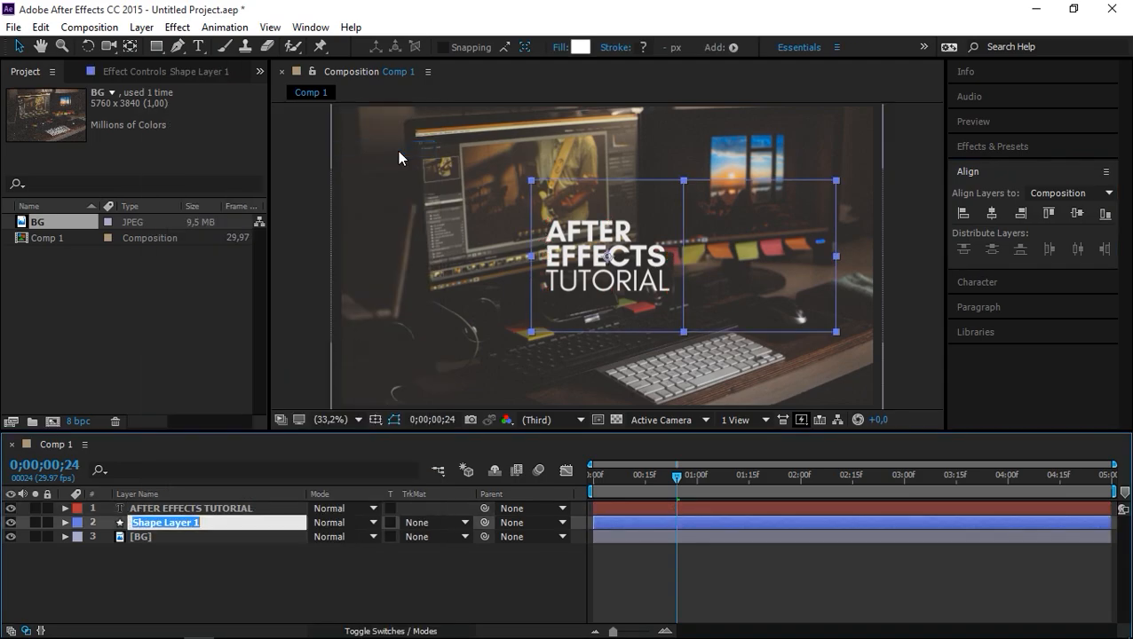
type("main shape")
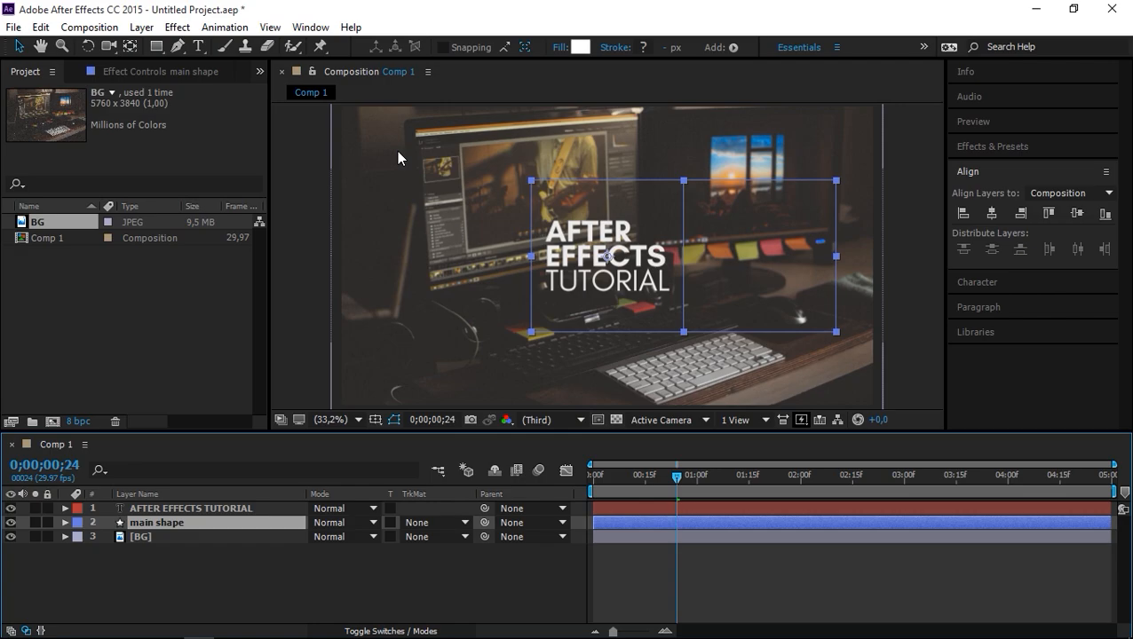
right_click(156, 522)
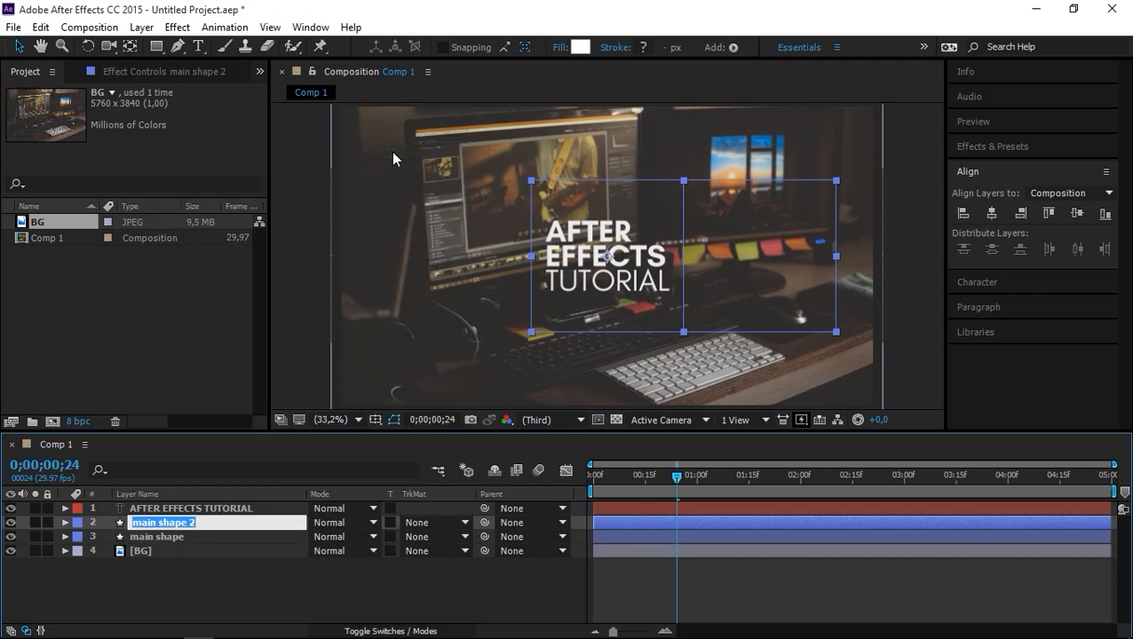
type("shape")
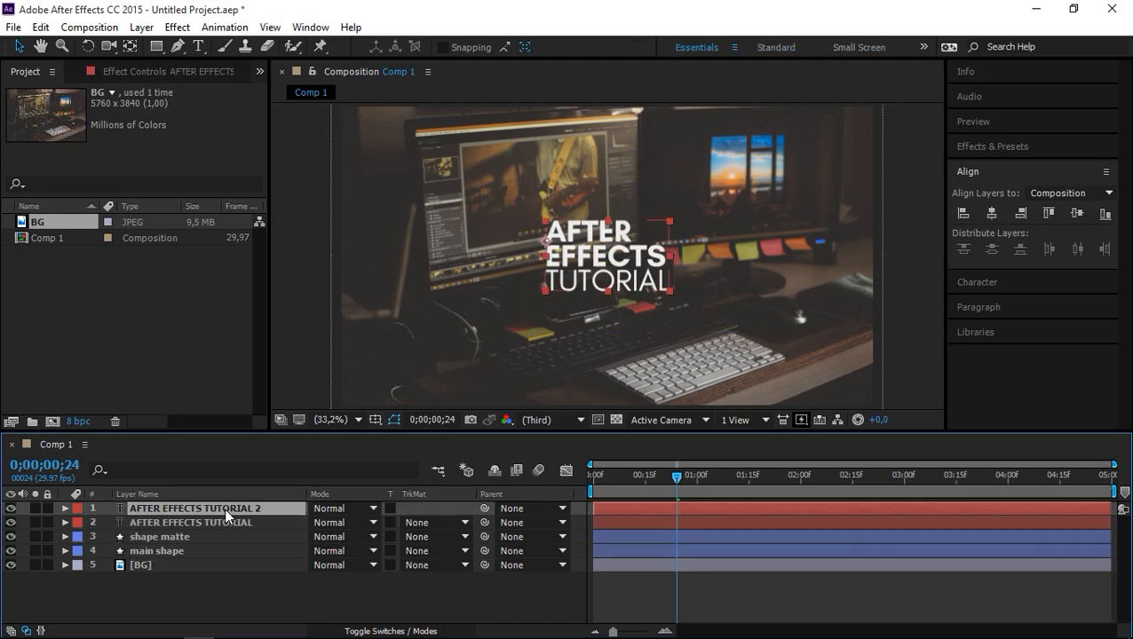
Step: Rename the duplicated title layer 'text matte'
double_click(196, 508)
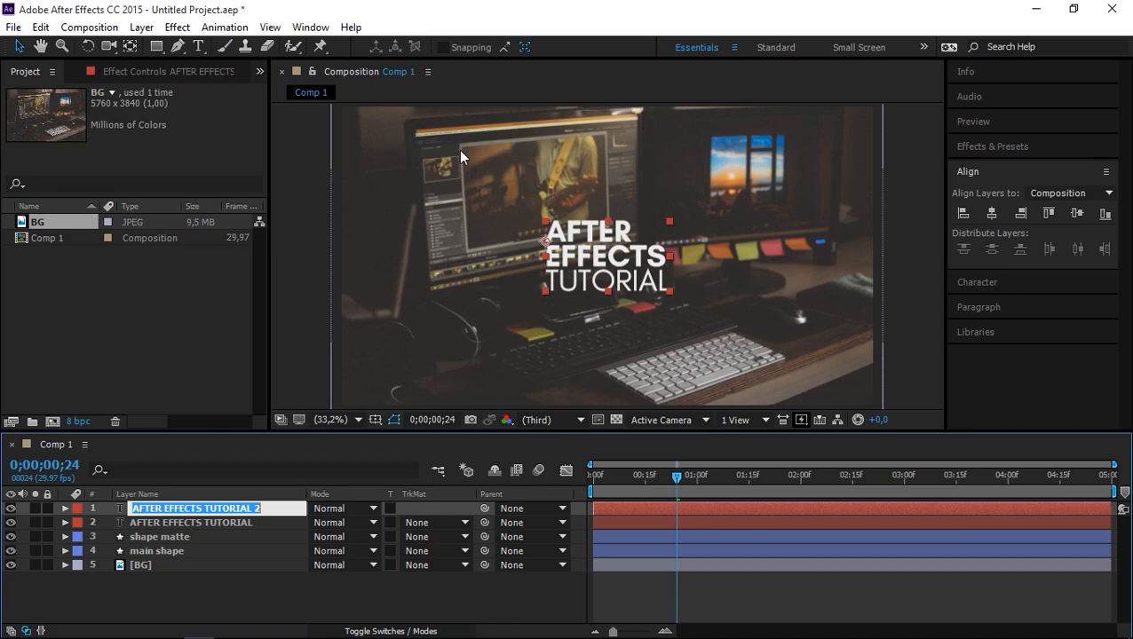
type("text matte")
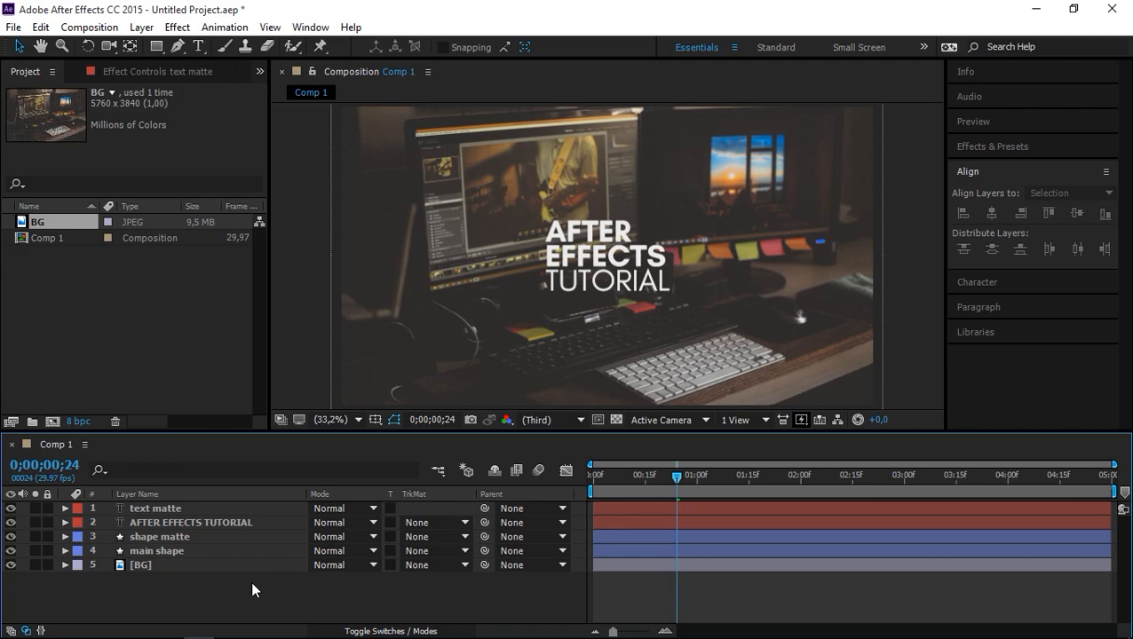
Step: Move the original title just above BG and shape matte below main shape, then deselect
left_click(192, 522)
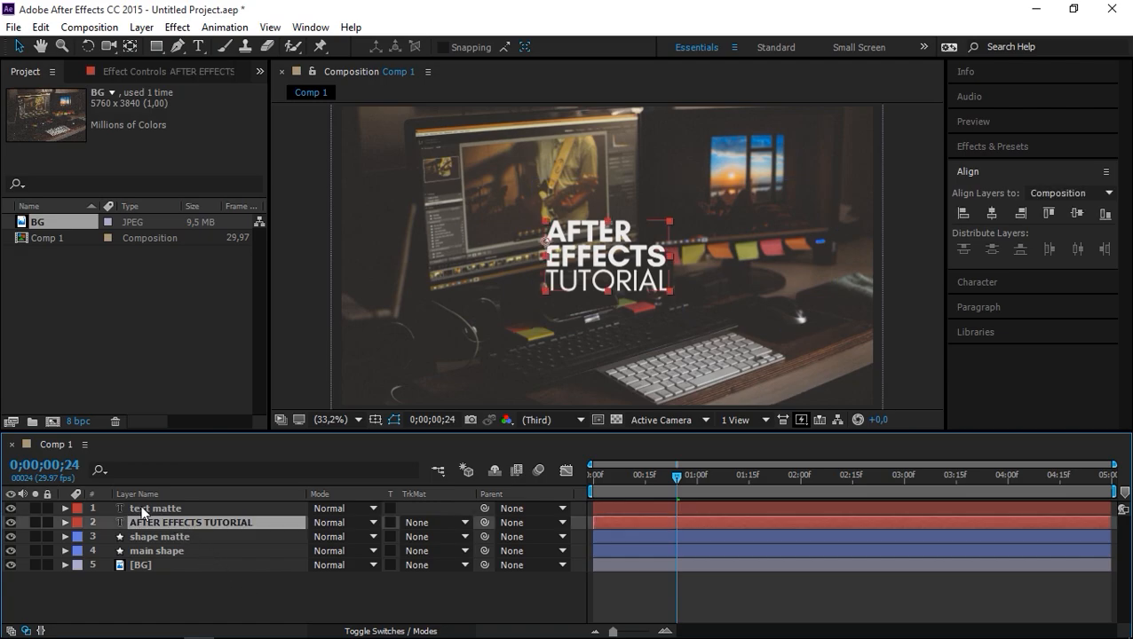
left_click_drag(177, 522, 178, 550)
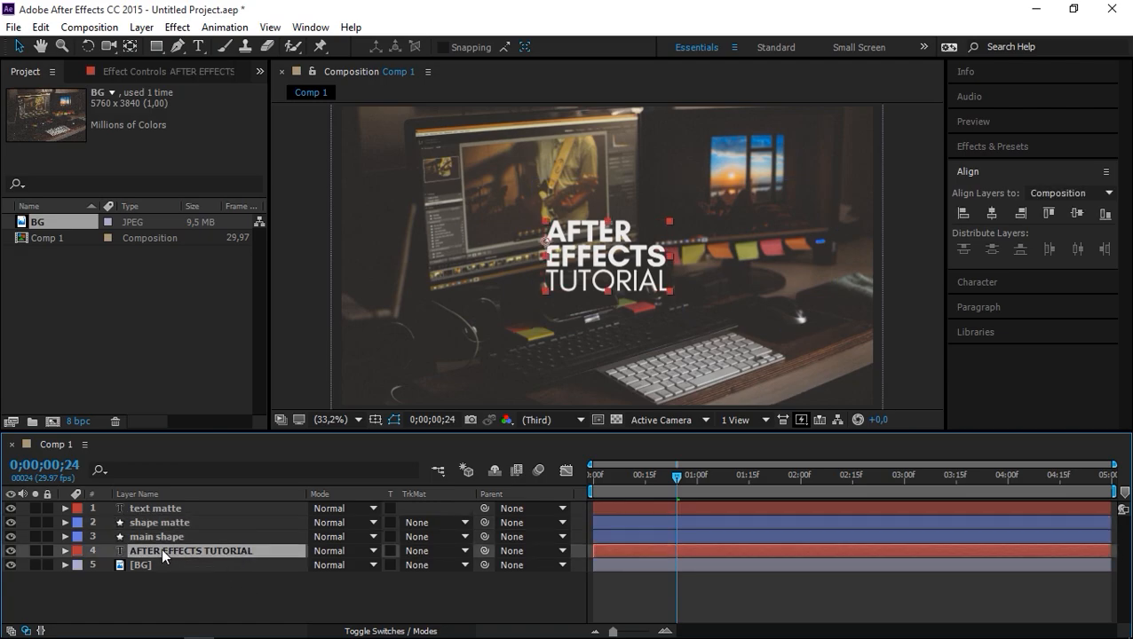
left_click(159, 522)
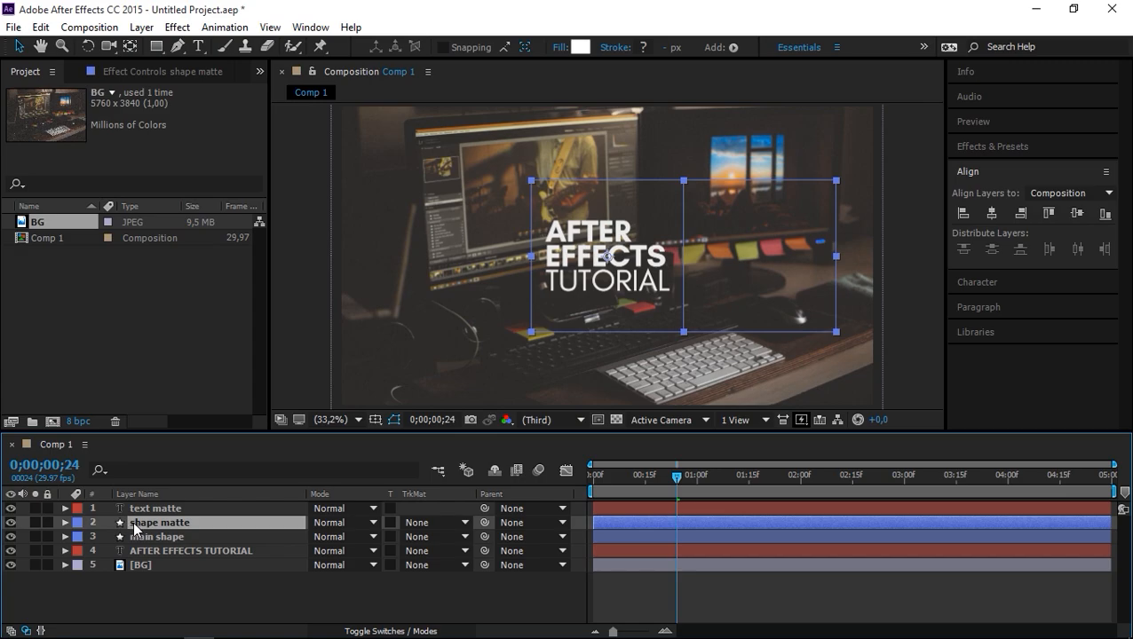
left_click_drag(160, 522, 160, 536)
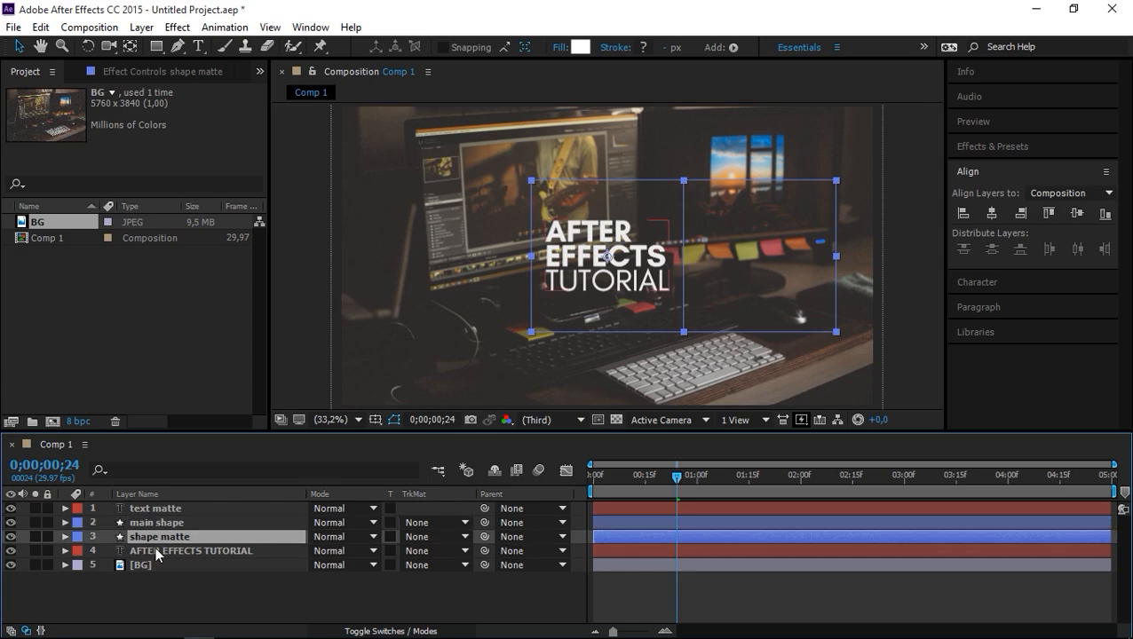
left_click(156, 508)
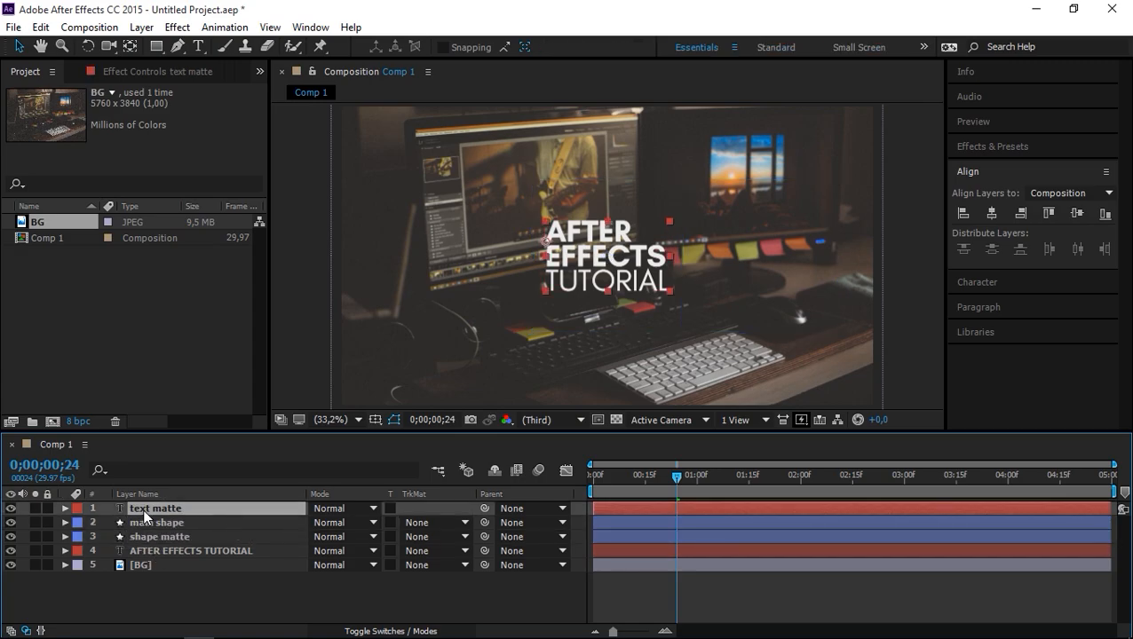
left_click(156, 521)
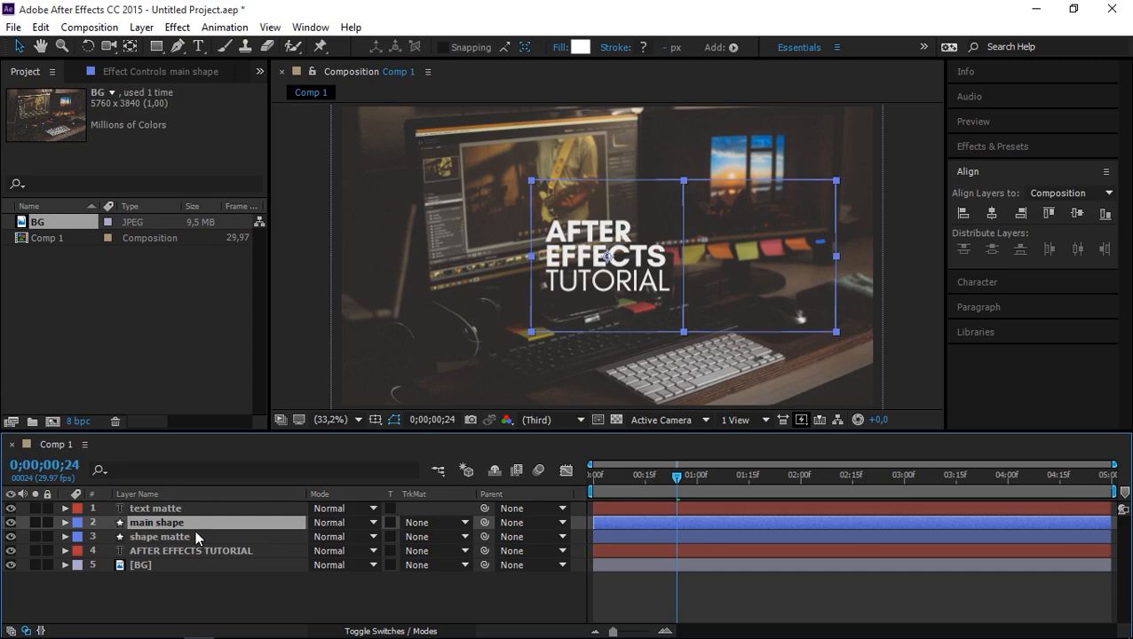
left_click(266, 604)
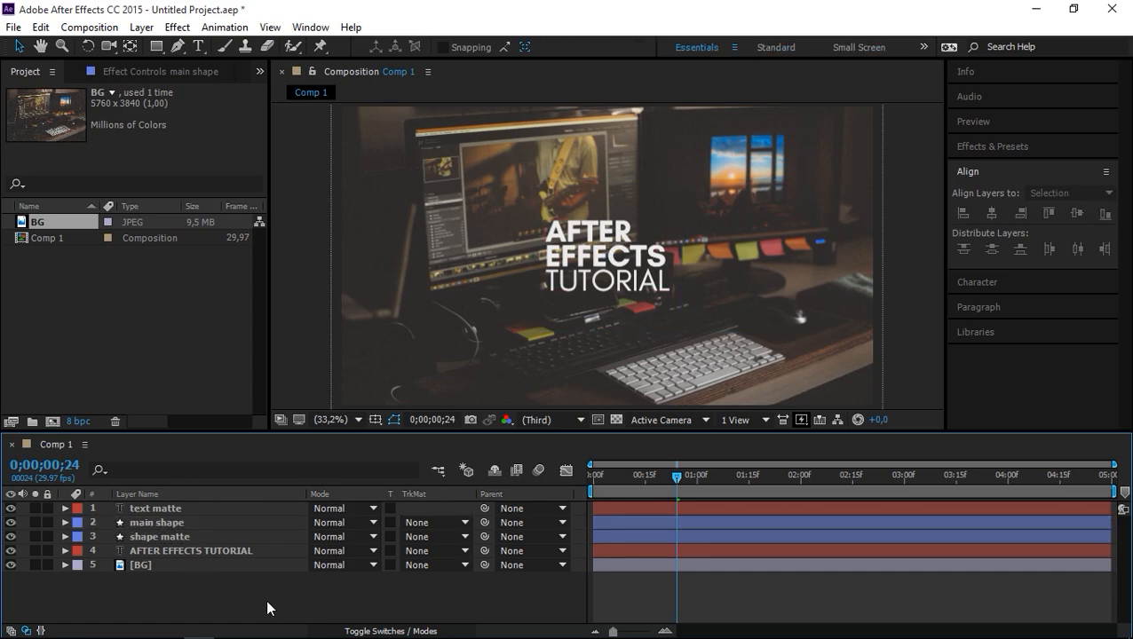
mouse_move(380, 597)
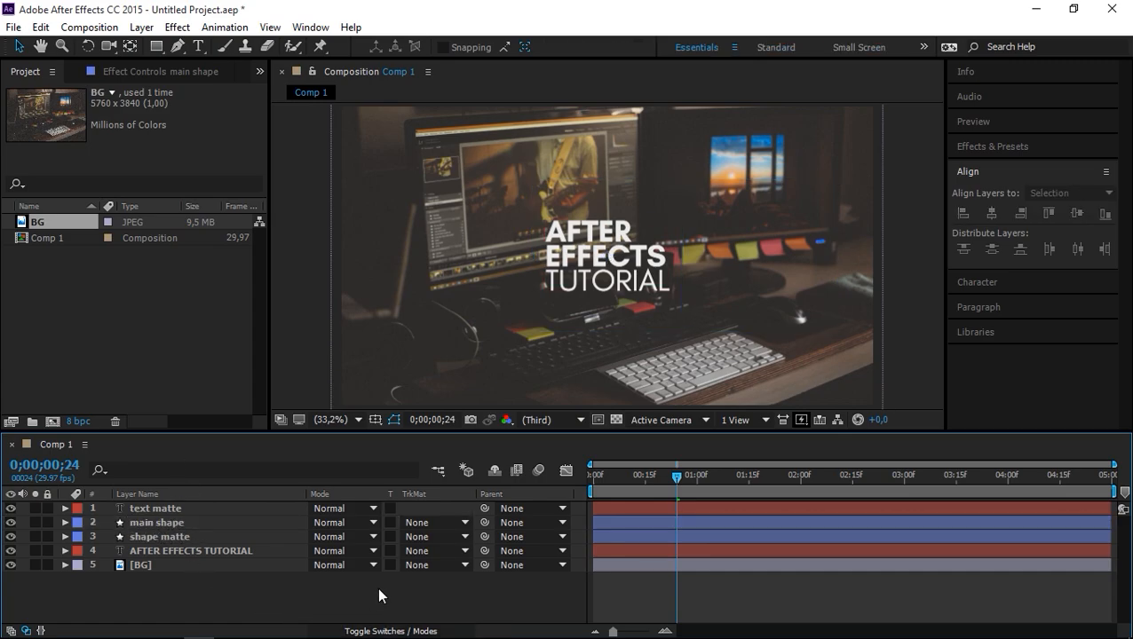
Step: Set main shape's track matte to Alpha Inverted 'text matte' and the title's to Alpha Inverted 'shape matte'
left_click(156, 522)
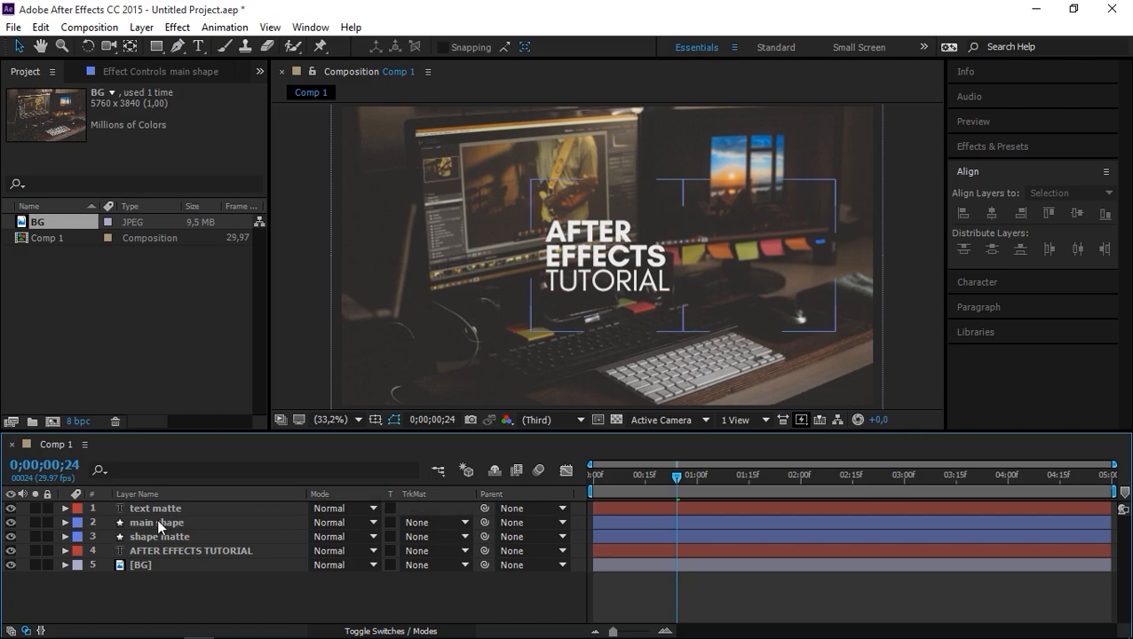
left_click(435, 522)
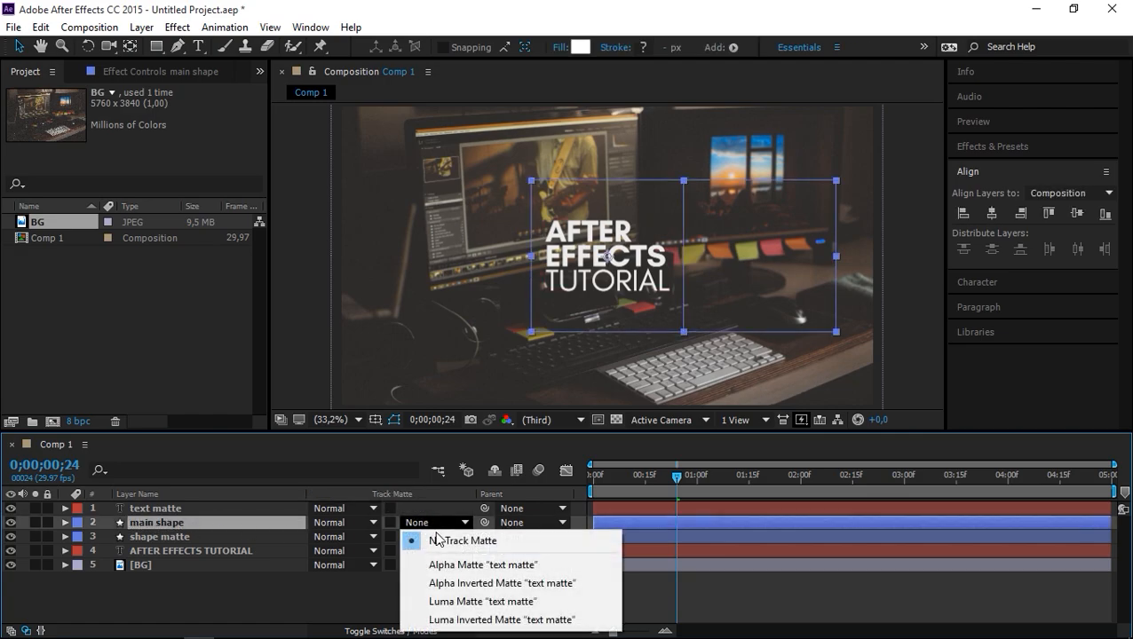
left_click(501, 583)
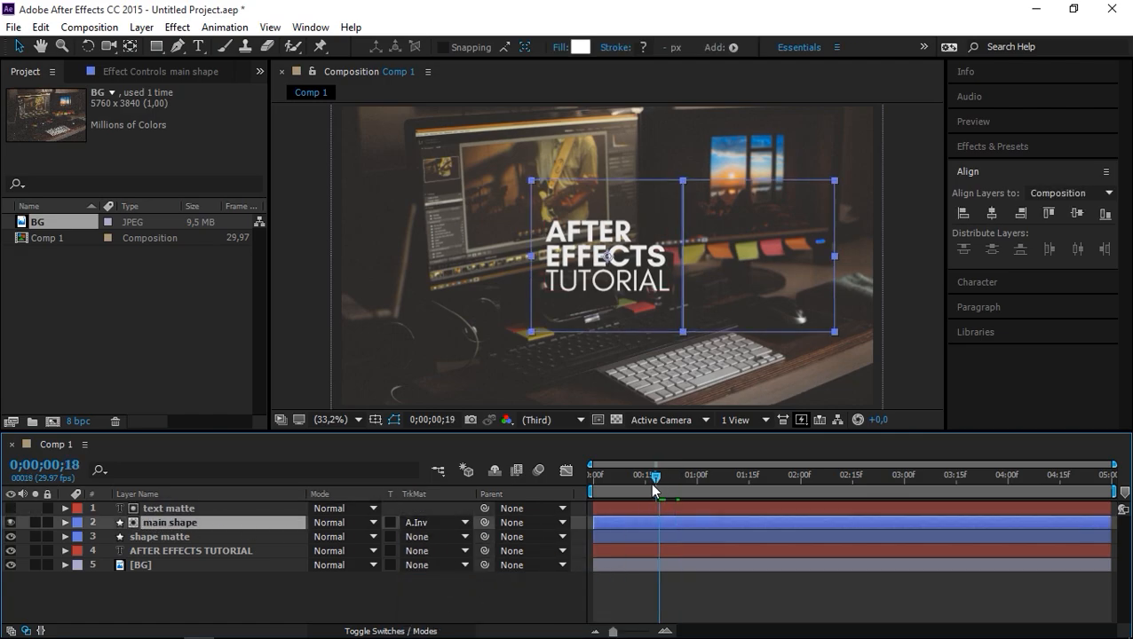
left_click_drag(653, 488, 611, 488)
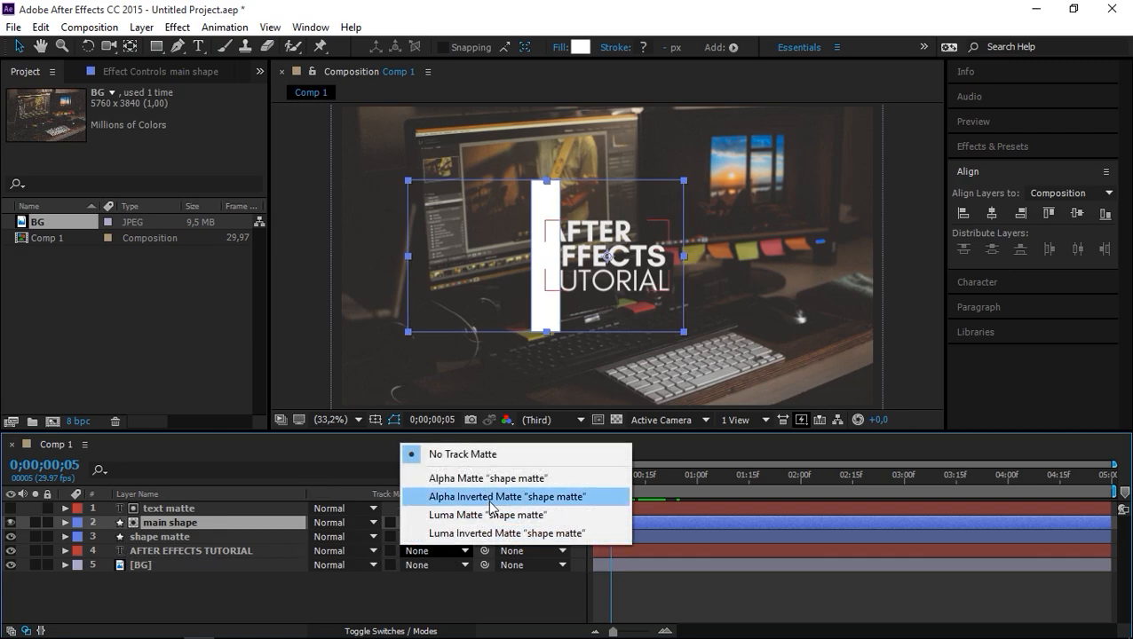
left_click(504, 497)
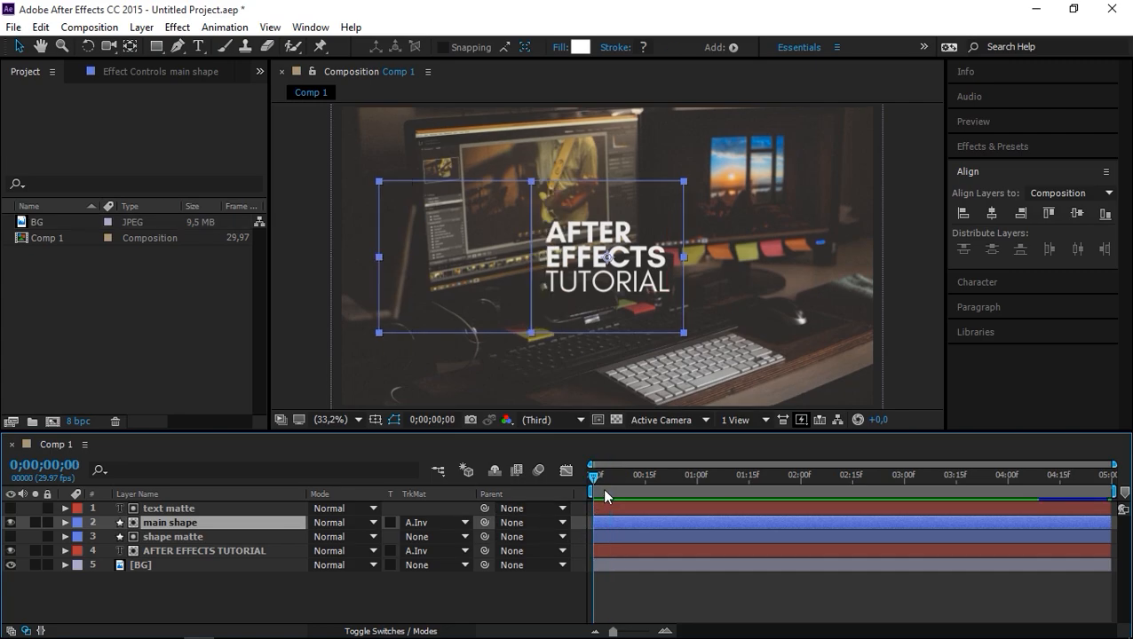
left_click(172, 536)
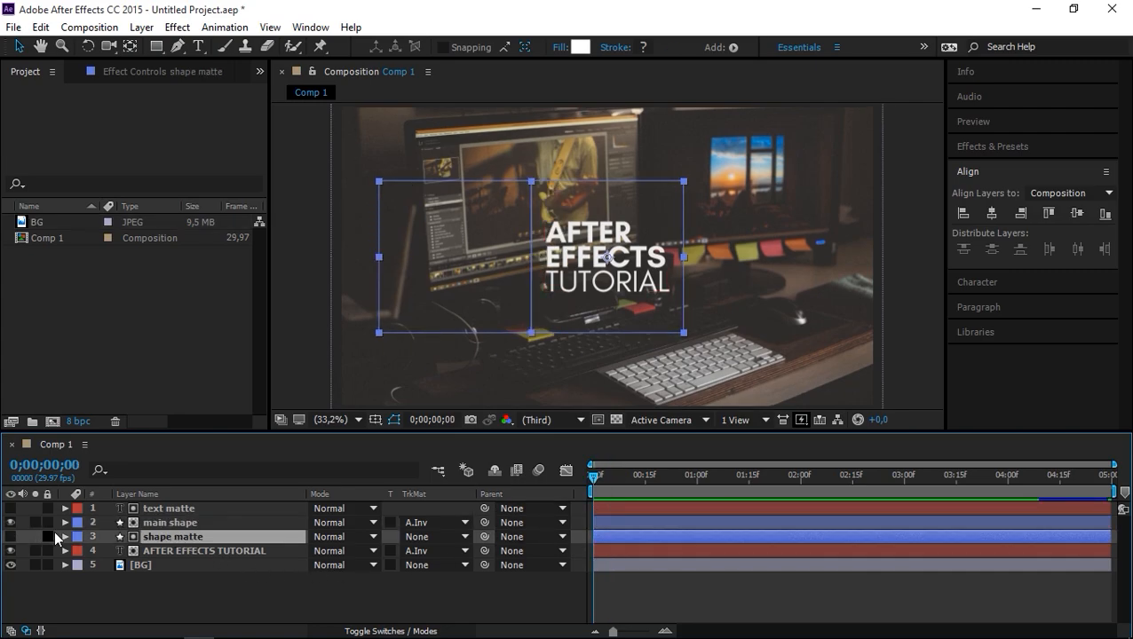
left_click(64, 536)
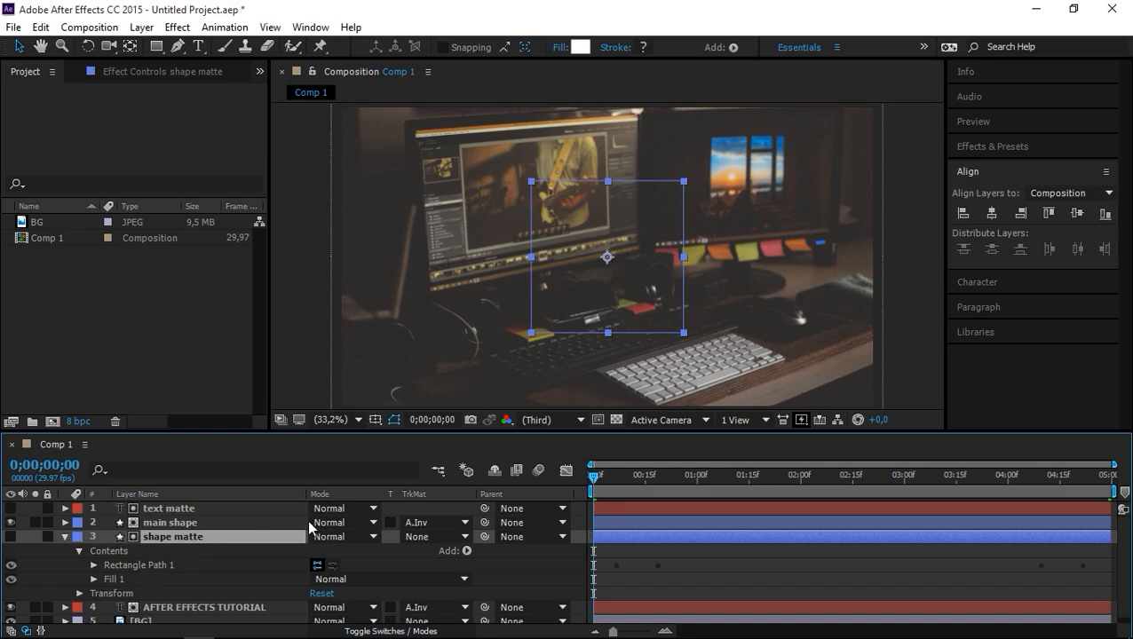
left_click_drag(593, 475, 664, 476)
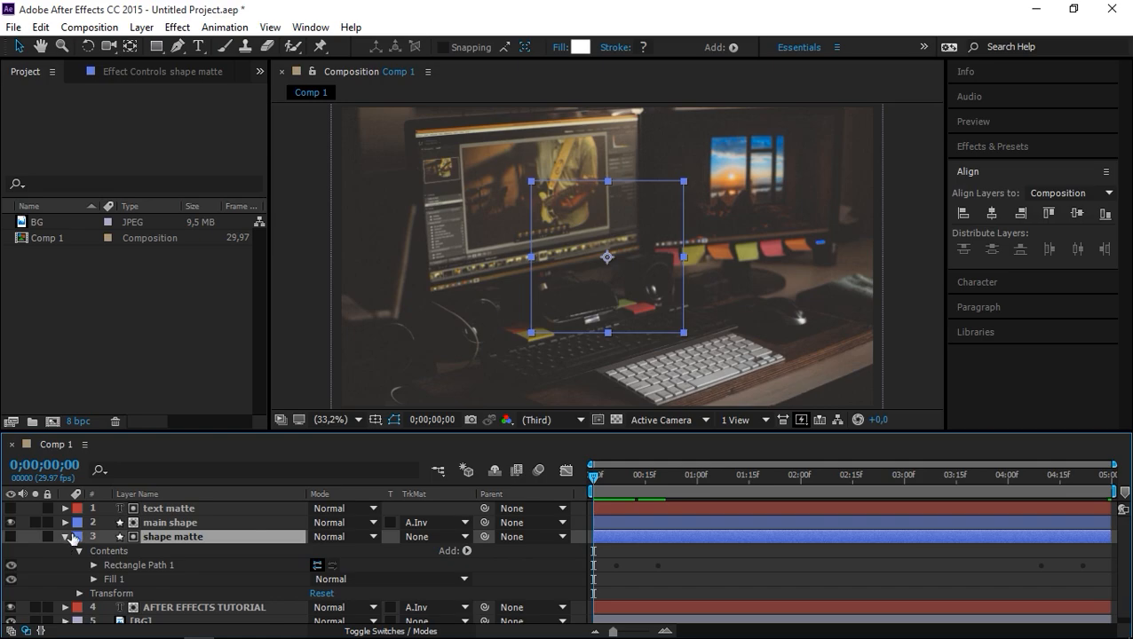
left_click(64, 536)
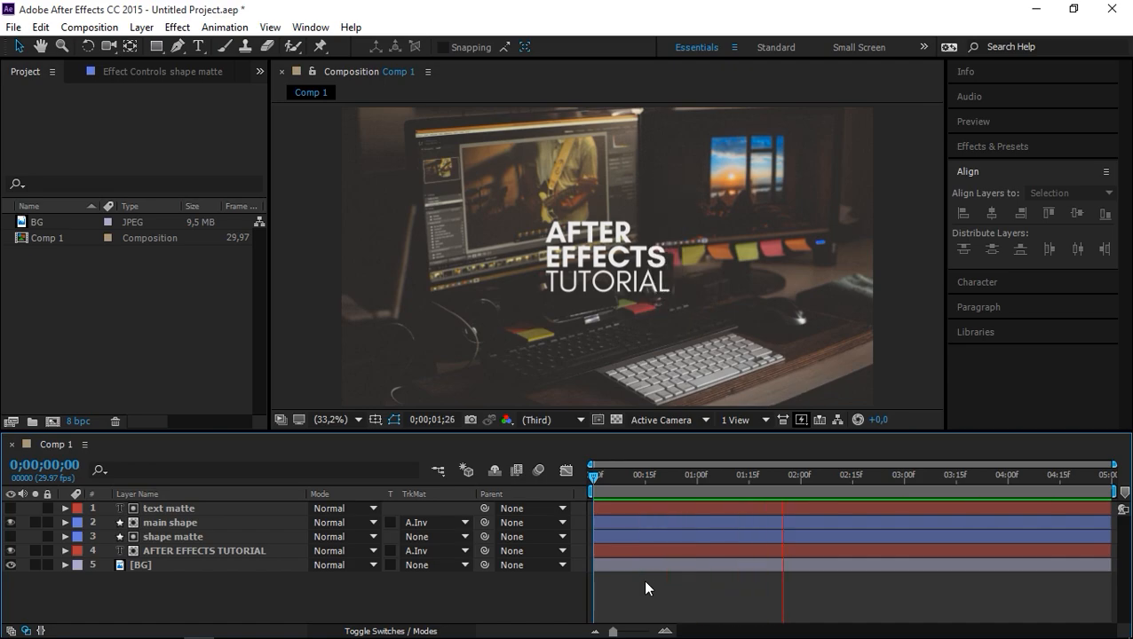
Step: Play a RAM preview of the title reveal wipe through about 3;24
left_click(990, 476)
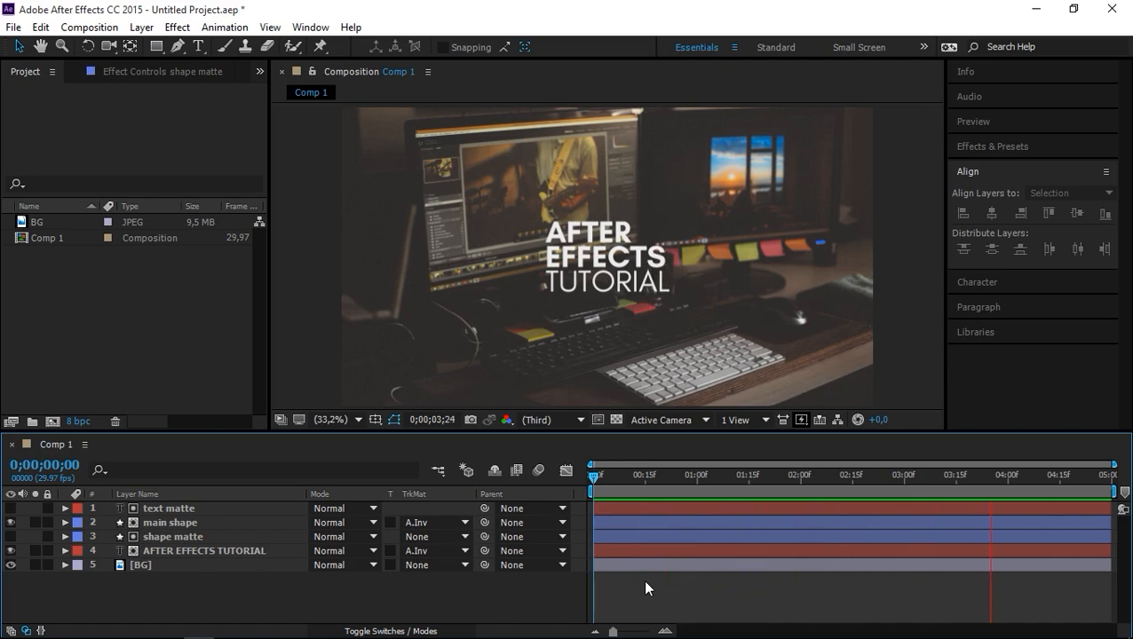